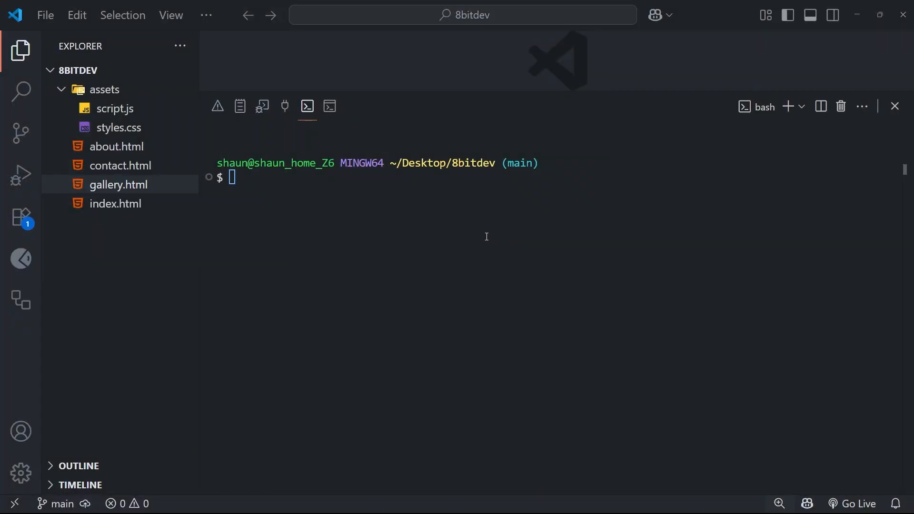
# - Review the commit history with git log, then clear the terminal
pyautogui.click(427, 215)
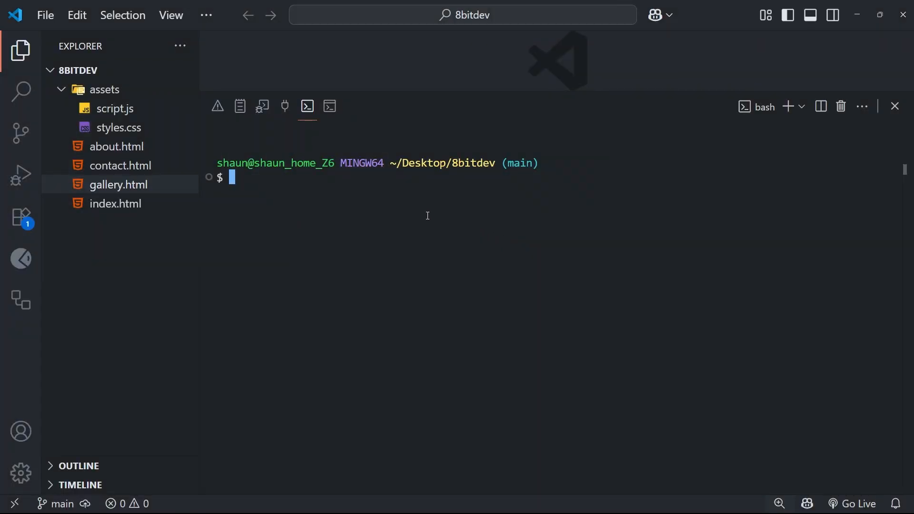
pyautogui.write('git')
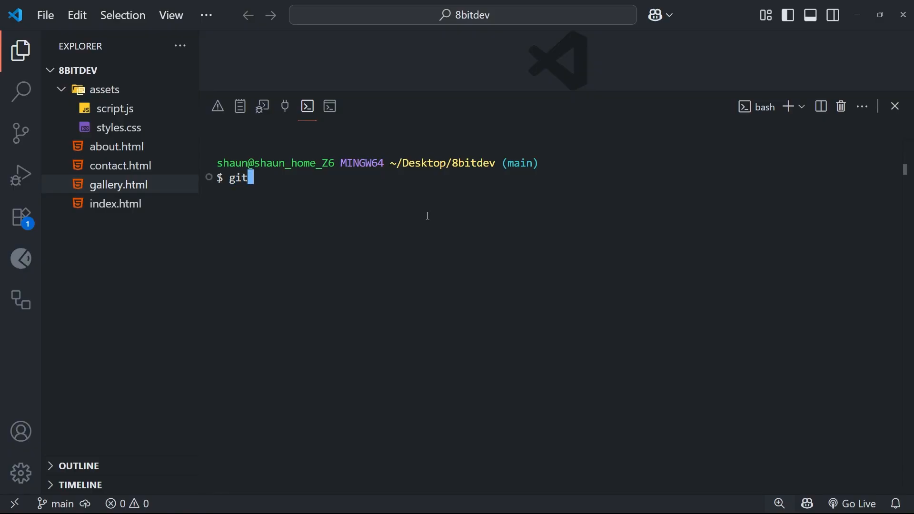
pyautogui.write('log')
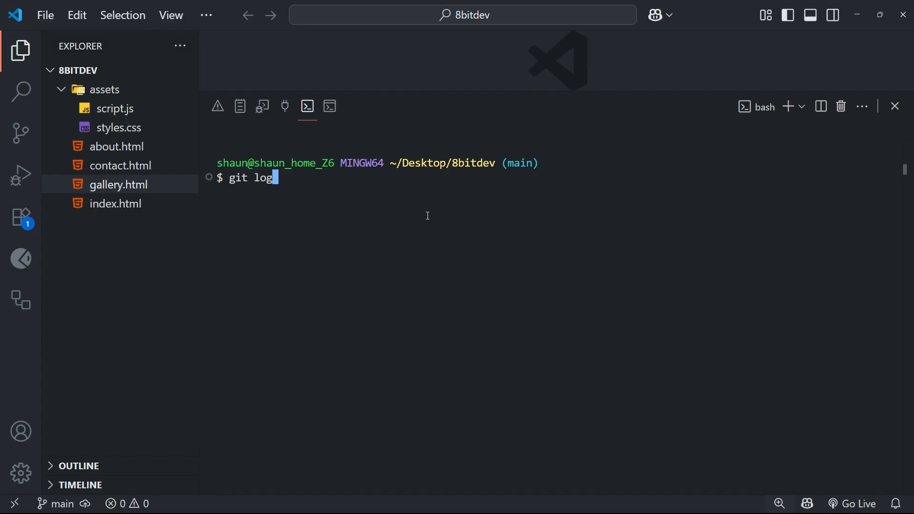
pyautogui.moveTo(419, 220)
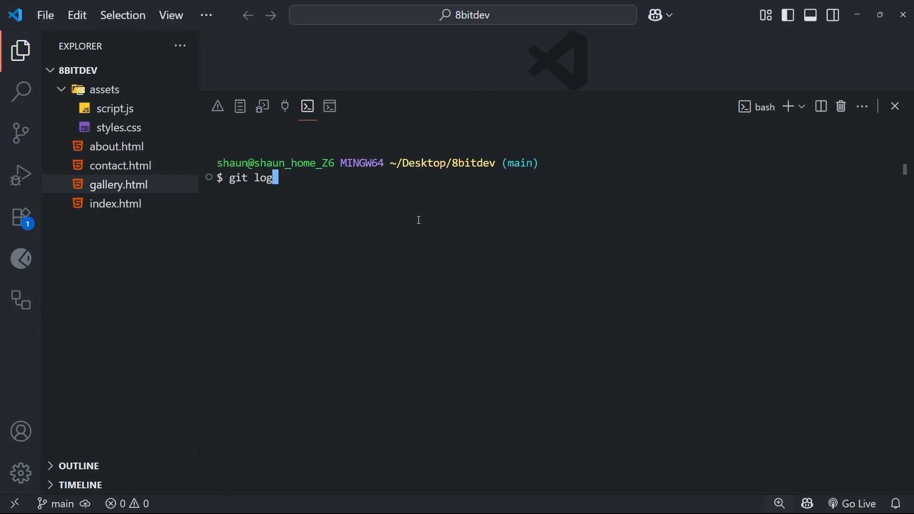
pyautogui.moveTo(429, 227)
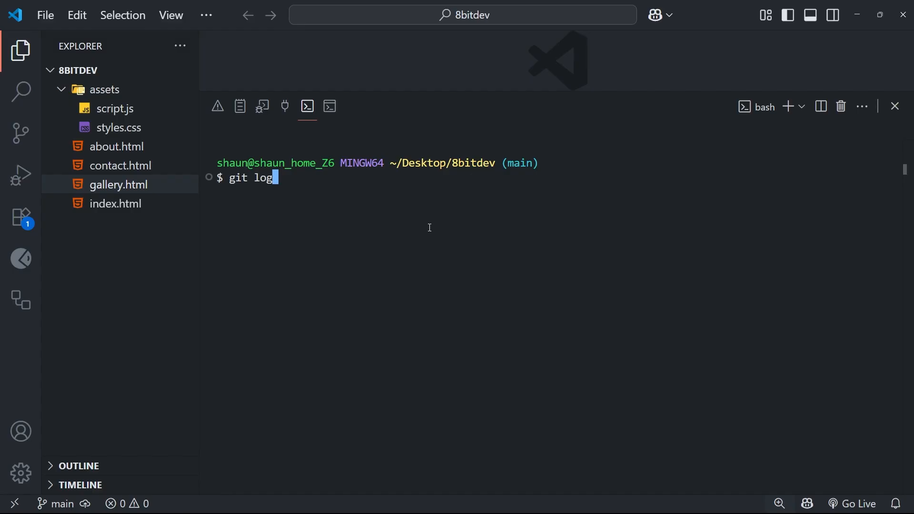
pyautogui.moveTo(115, 186)
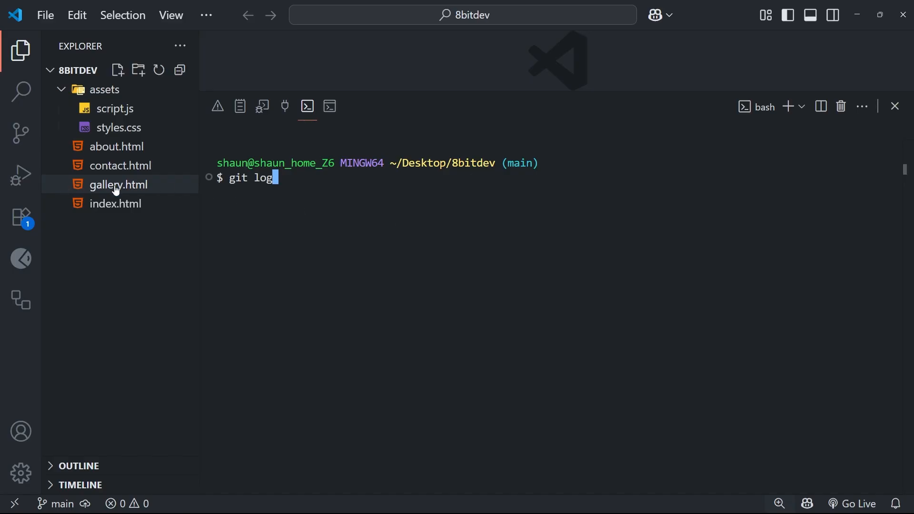
pyautogui.moveTo(120, 185)
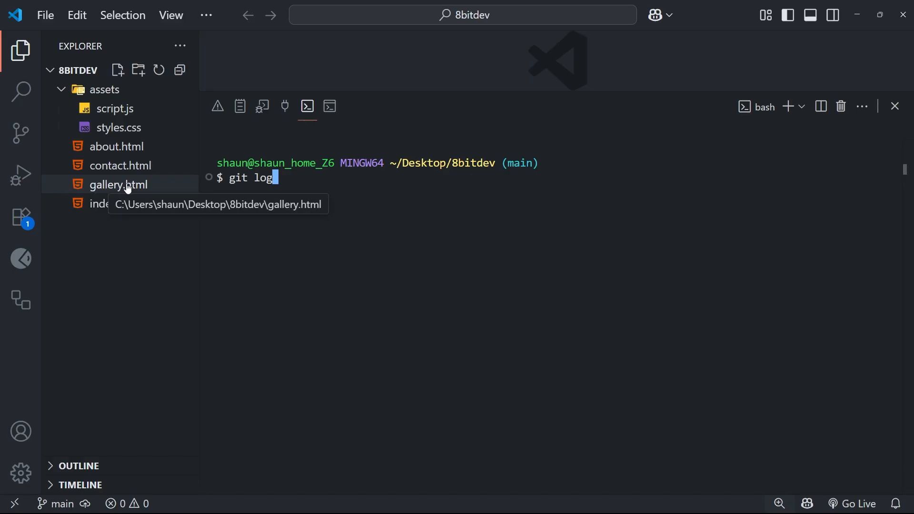
pyautogui.moveTo(331, 185)
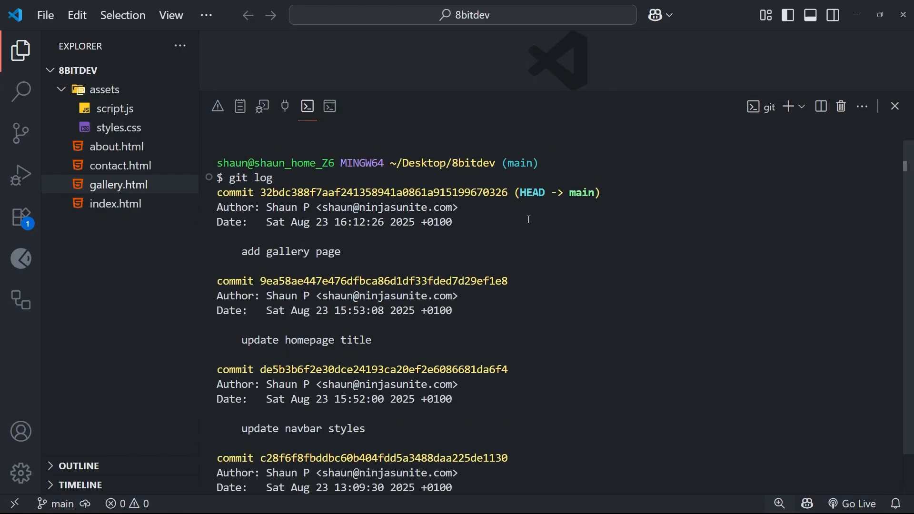
pyautogui.doubleClick(290, 251)
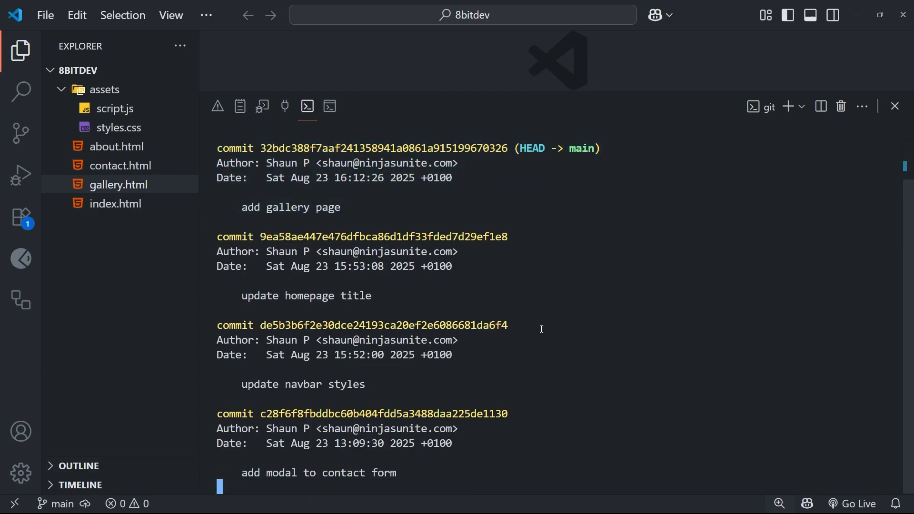
pyautogui.write('cle')
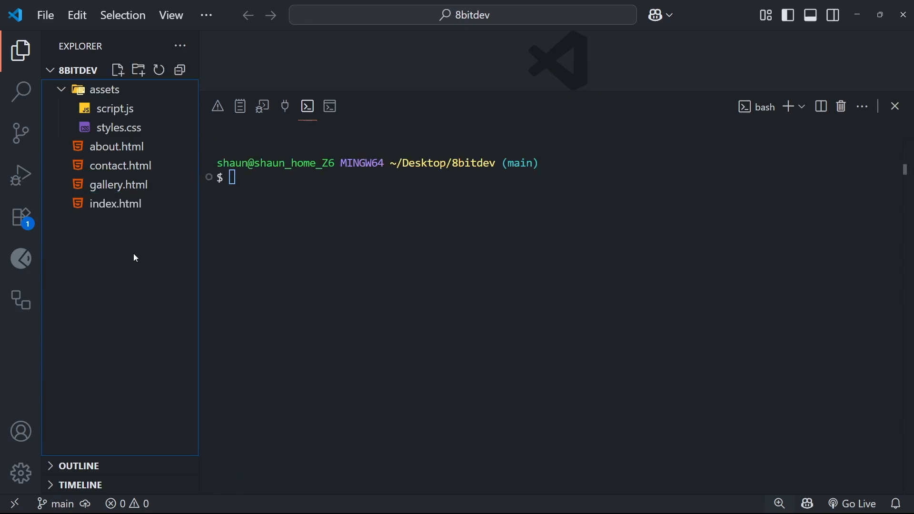
# - Delete gallery.html and stage its deletion with git add ., checking git status
pyautogui.click(117, 184)
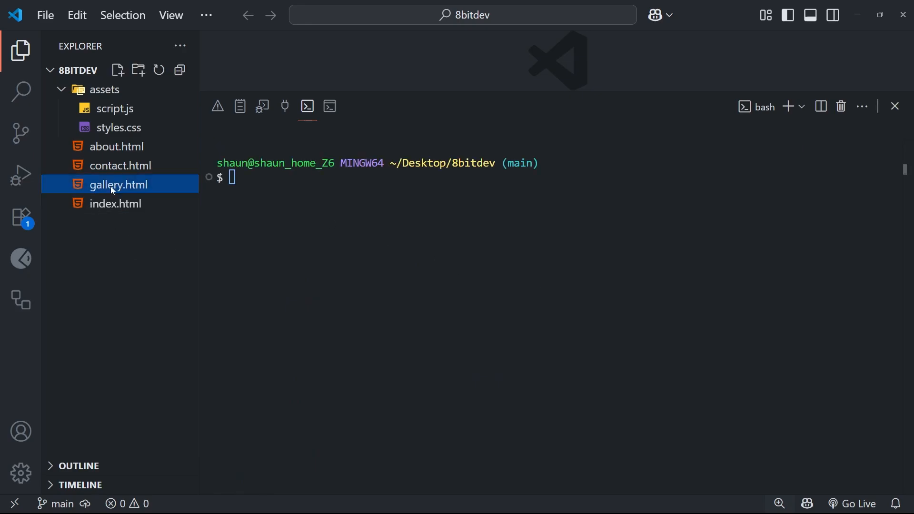
pyautogui.moveTo(309, 400)
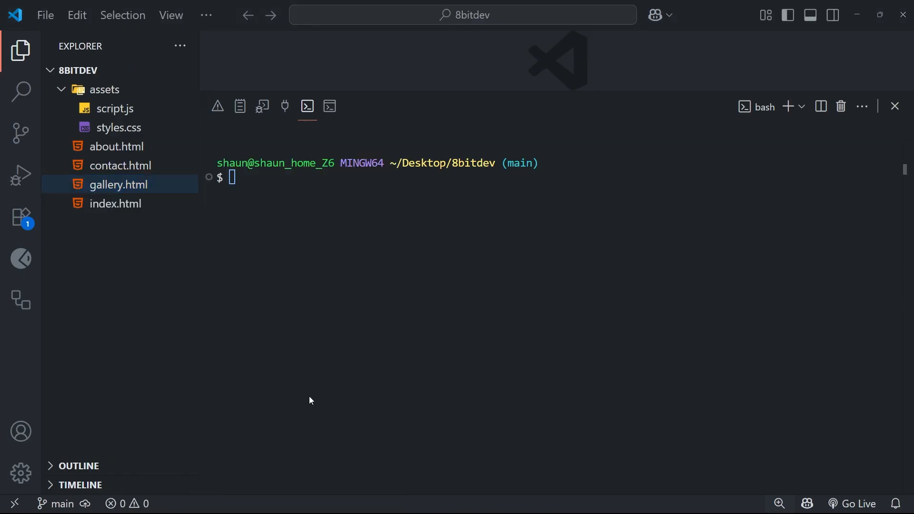
pyautogui.click(115, 185)
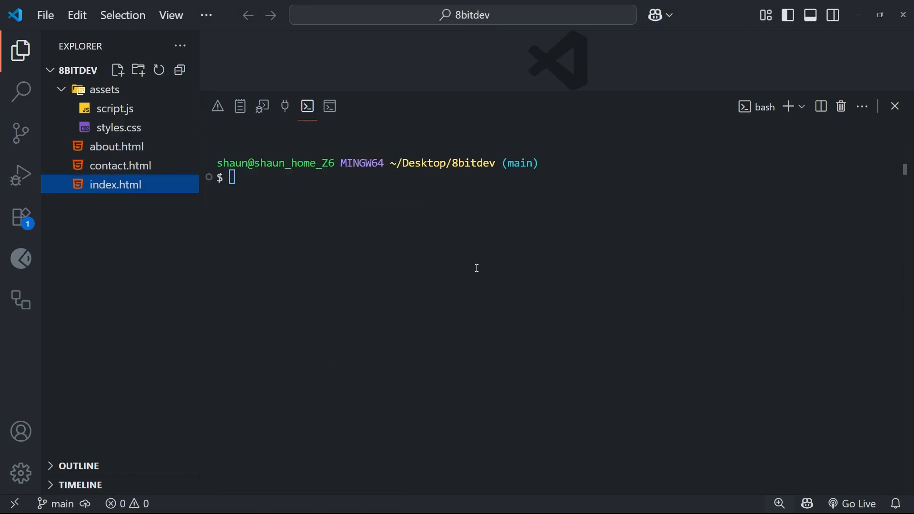
pyautogui.write('git status')
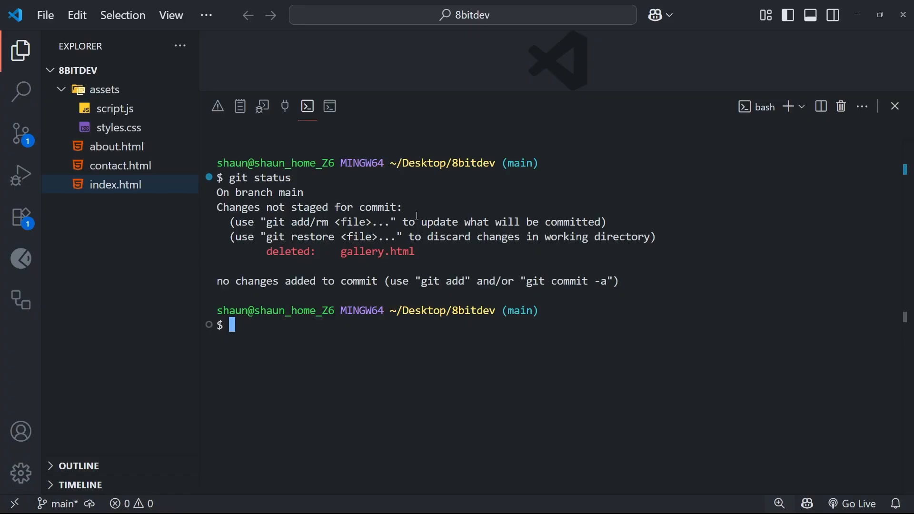
pyautogui.write('git add')
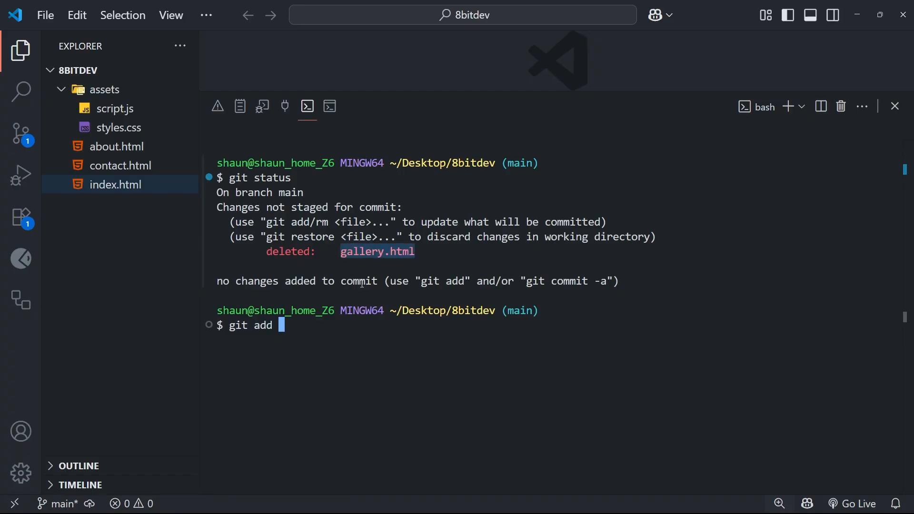
pyautogui.write('.')
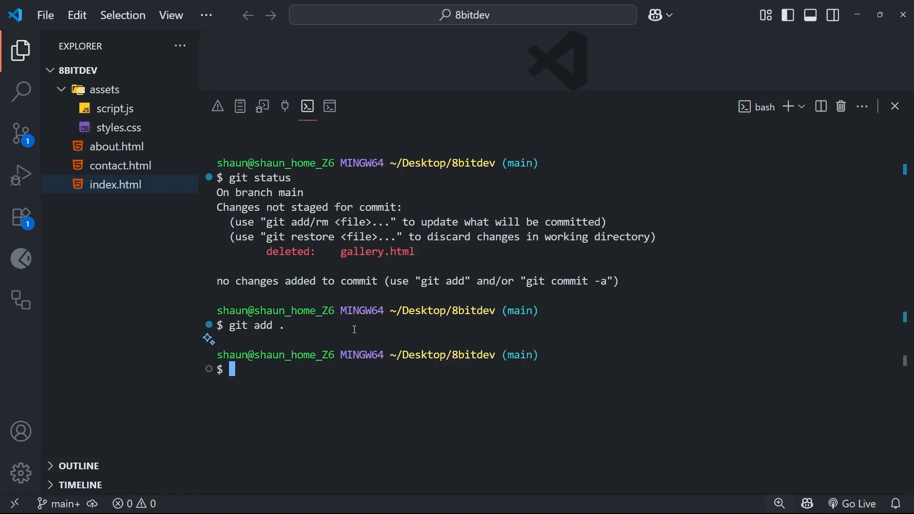
pyautogui.write('git status')
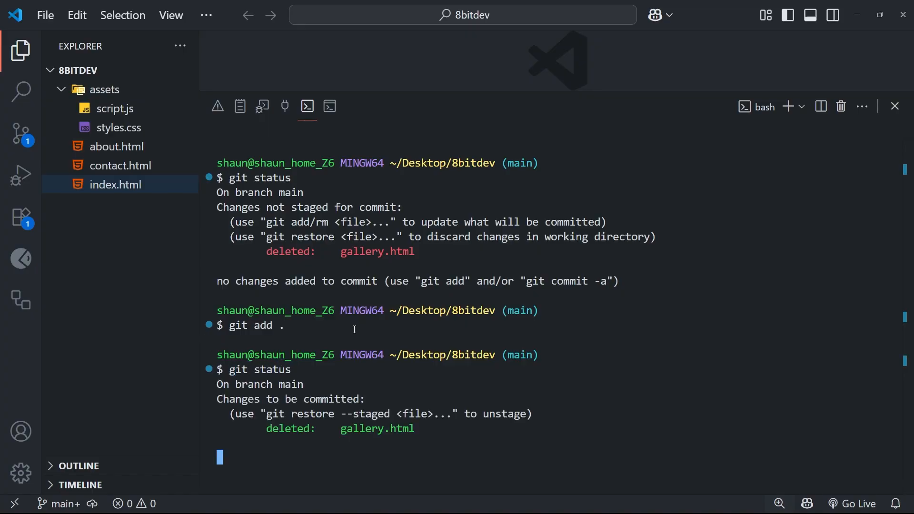
pyautogui.press('Return')
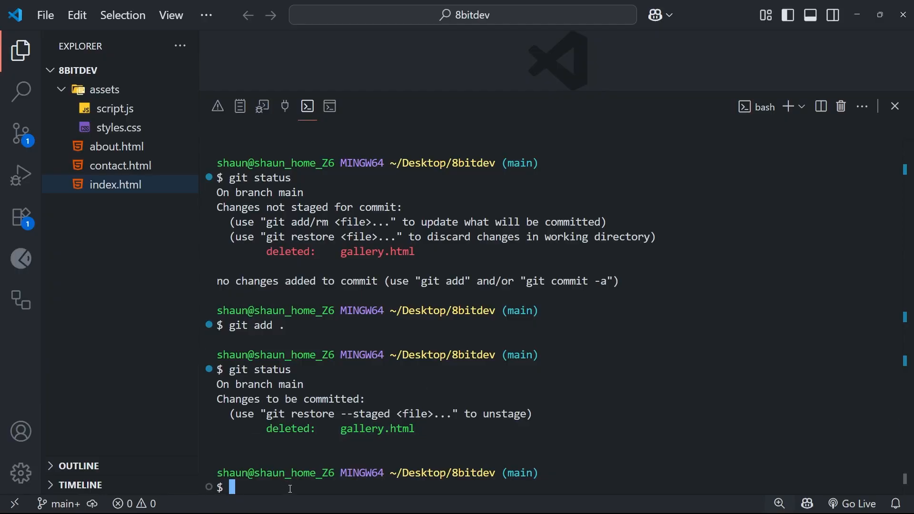
# - Commit with message "delete gallery page" and check git status afterwards
pyautogui.write('git')
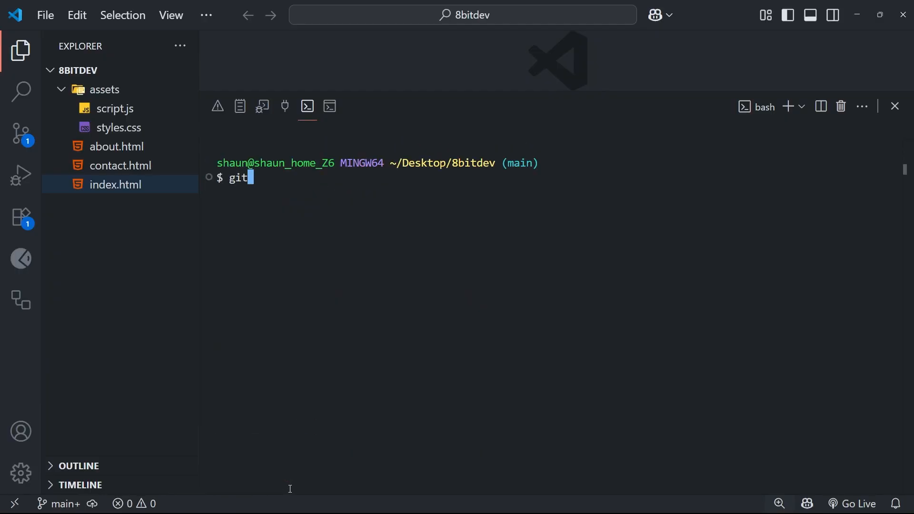
pyautogui.write('commit -')
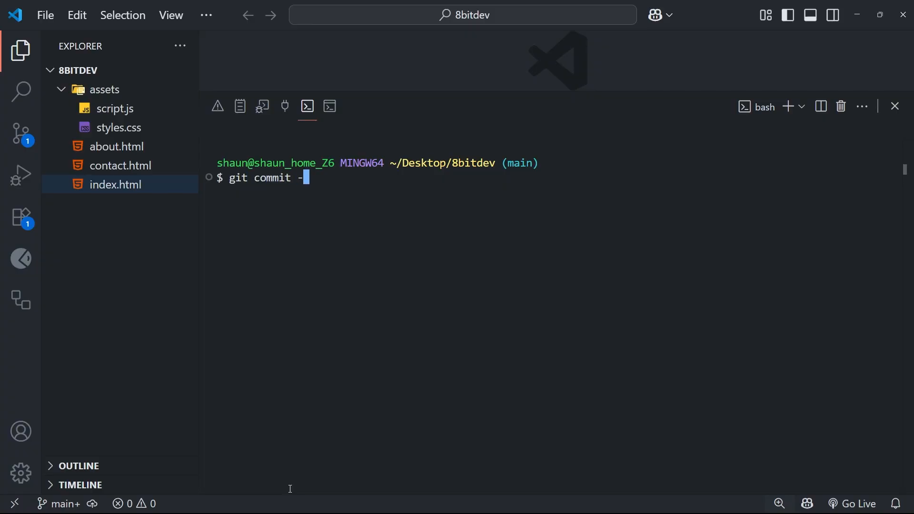
pyautogui.write('m ""')
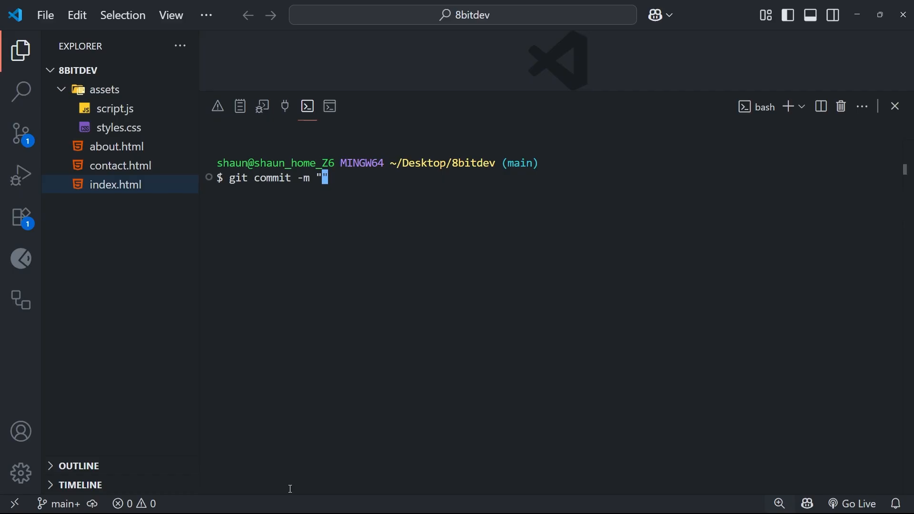
pyautogui.write('delete')
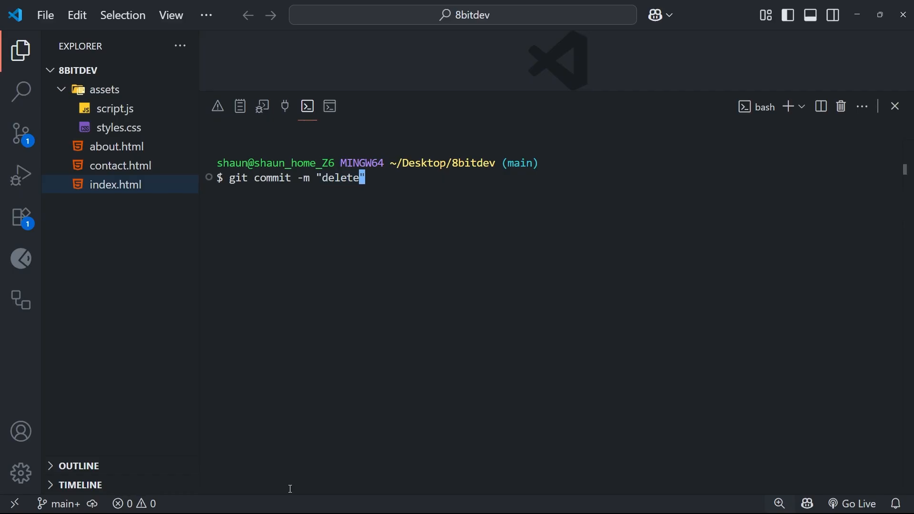
pyautogui.write('gallery page')
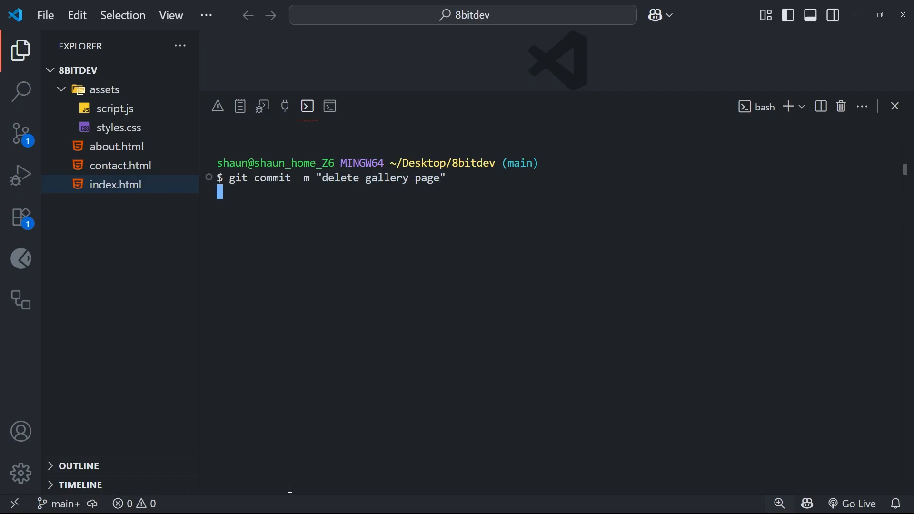
pyautogui.press('Return')
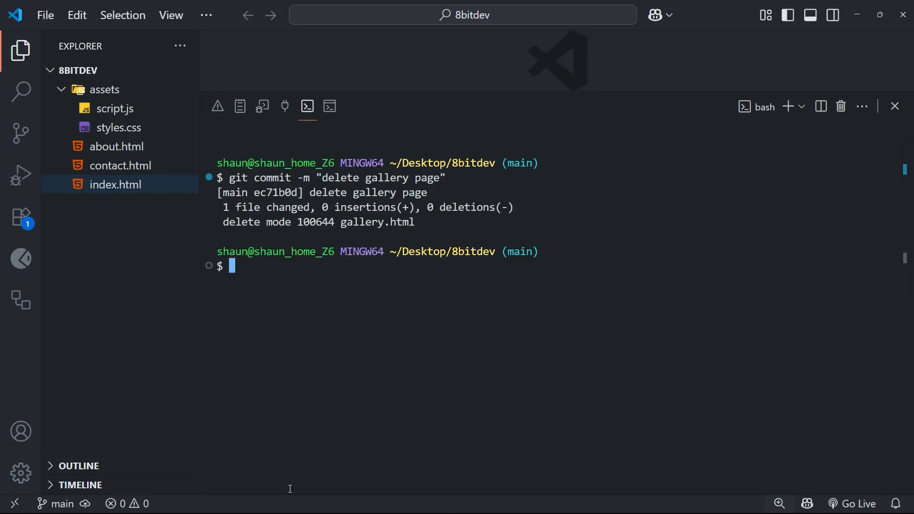
pyautogui.write('git stat')
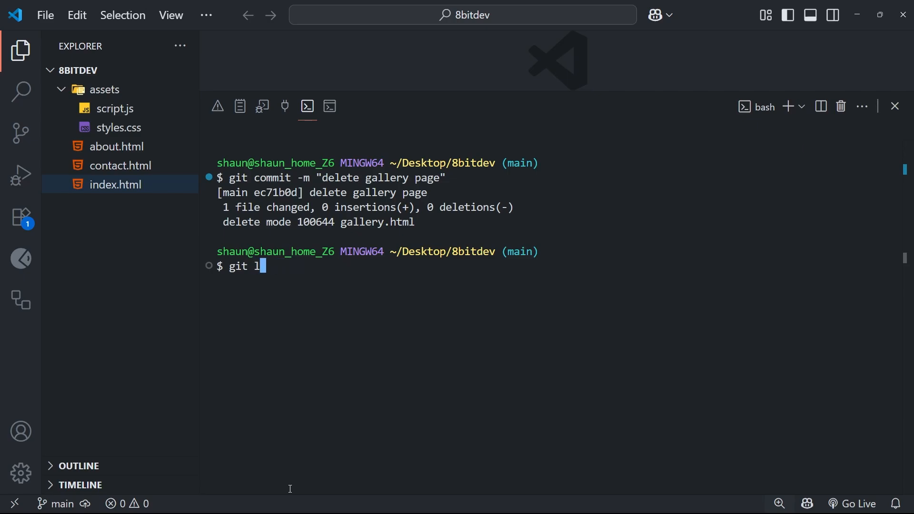
pyautogui.press('Return')
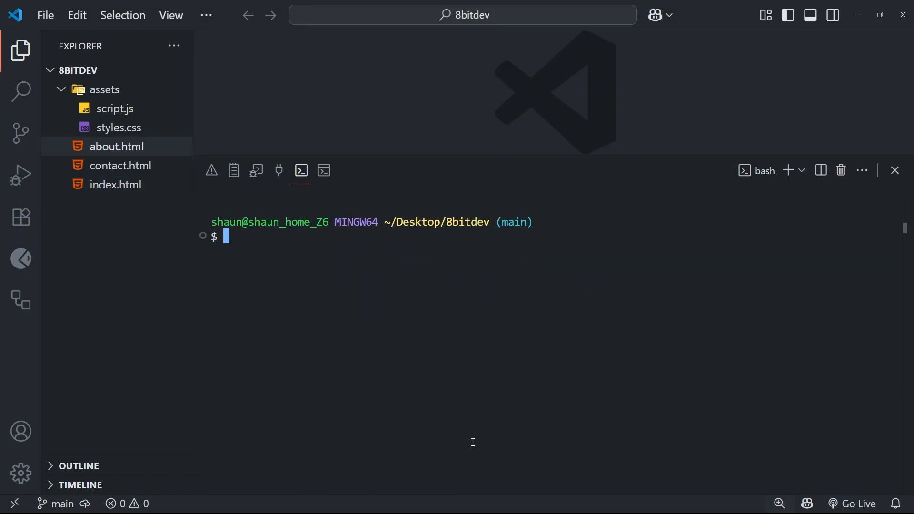
pyautogui.moveTo(516, 410)
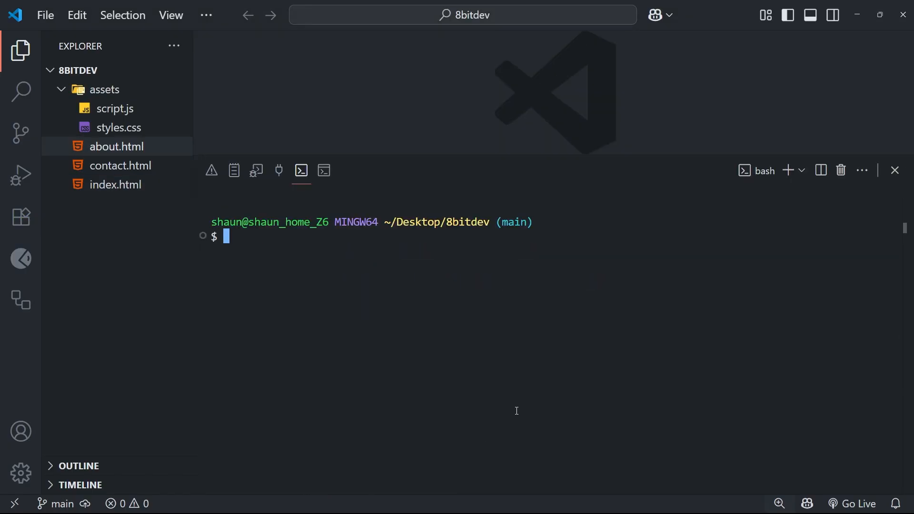
pyautogui.moveTo(341, 271)
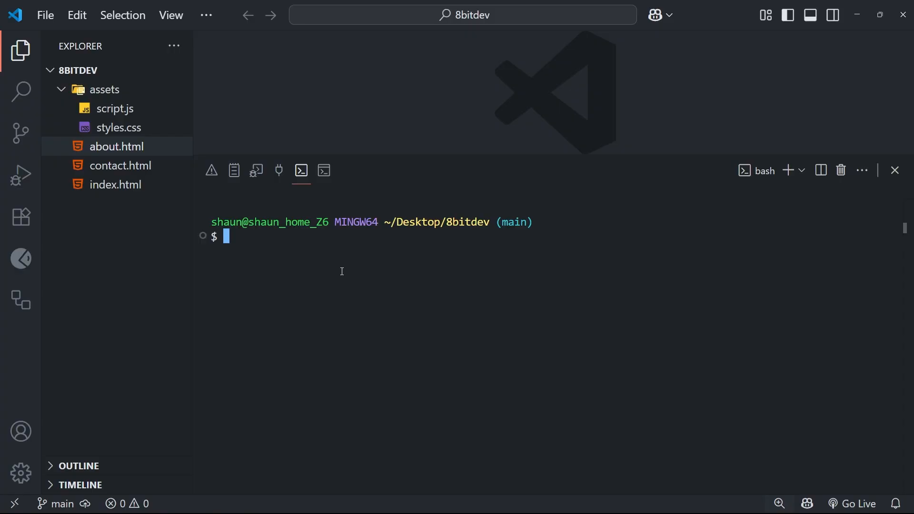
pyautogui.moveTo(120, 151)
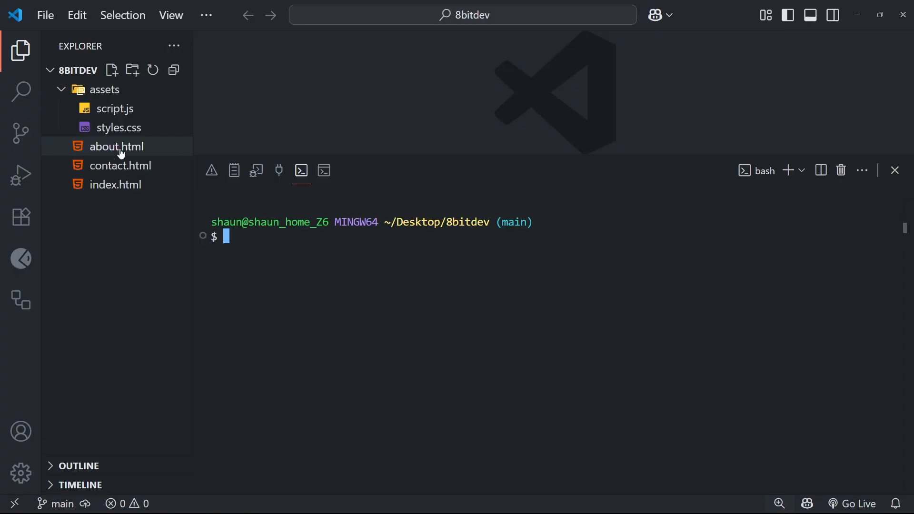
# - Append "!" to the about.html title, making it "About - 8.BIT.BLOG!"
pyautogui.click(117, 146)
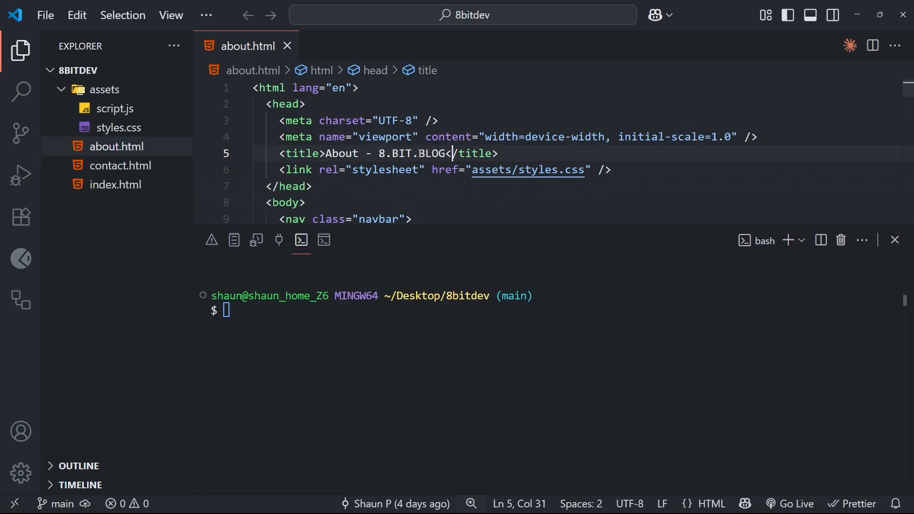
pyautogui.write('!')
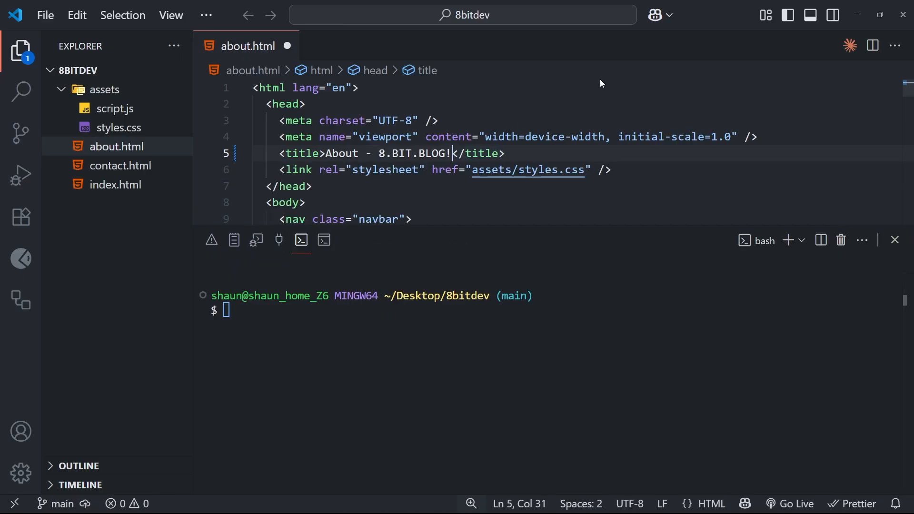
pyautogui.moveTo(597, 93)
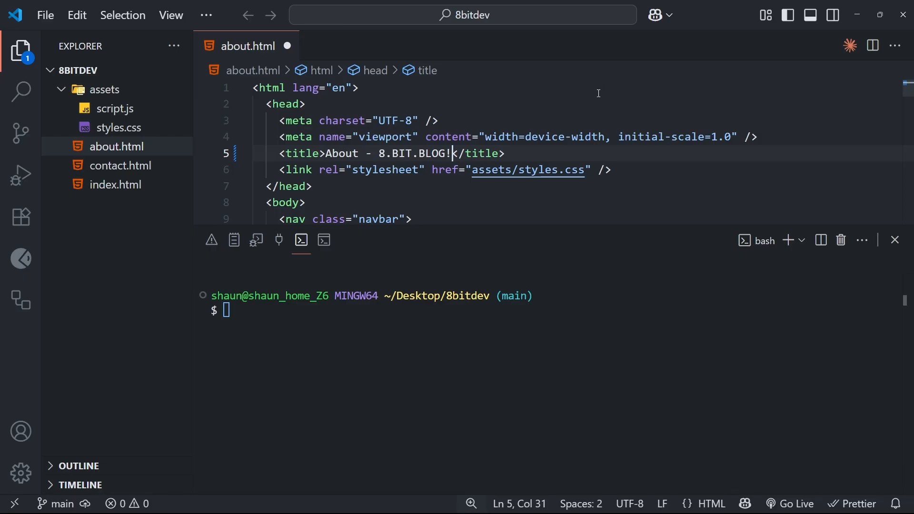
pyautogui.moveTo(600, 272)
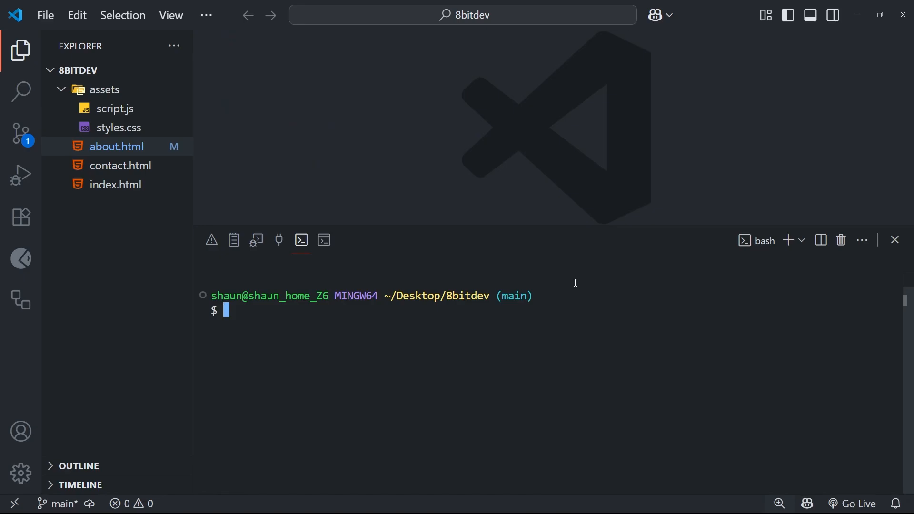
# - Stage the about.html change with git add . and list the status
pyautogui.write('git add .')
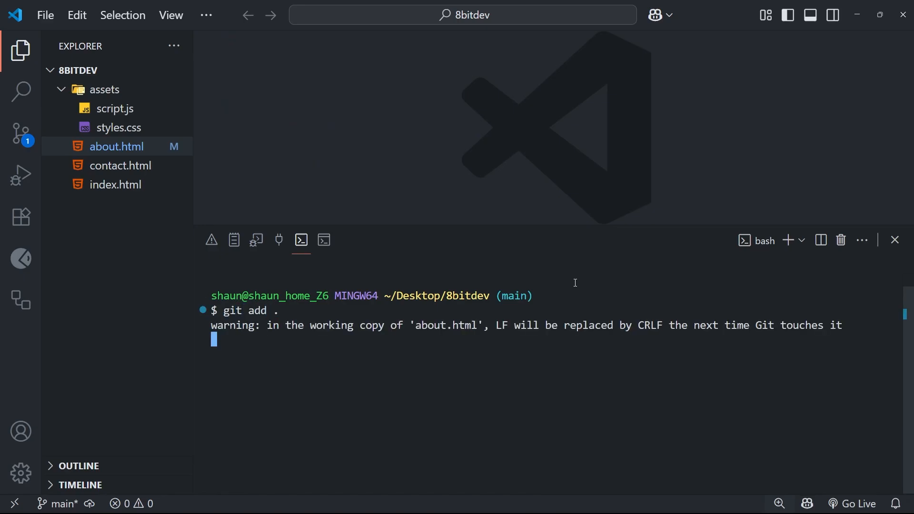
pyautogui.write('git status')
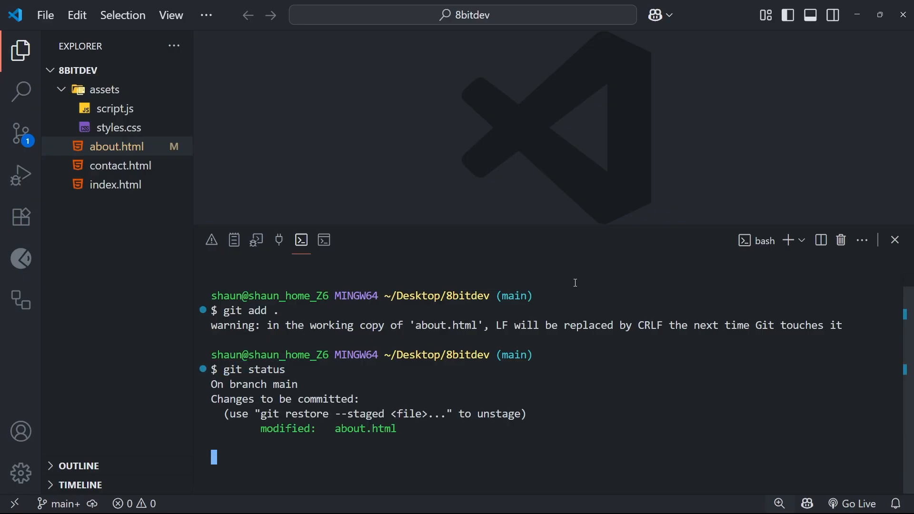
pyautogui.press('Return')
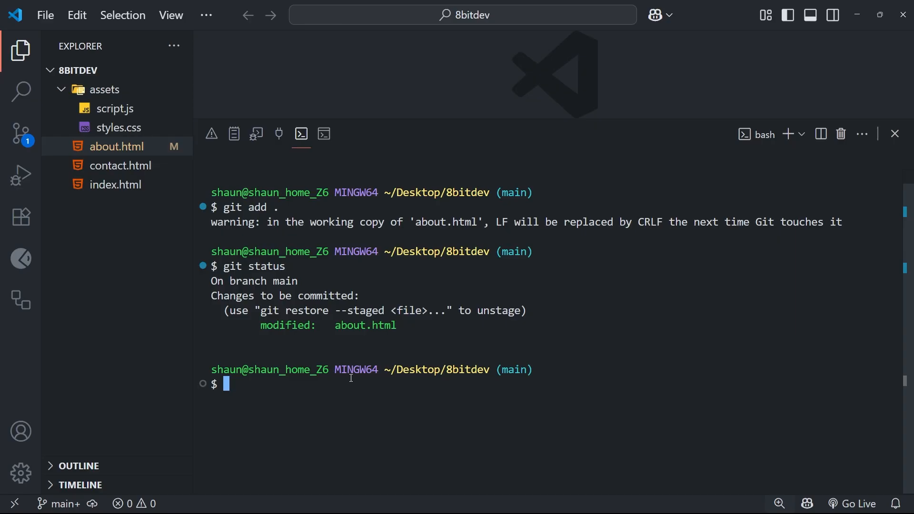
# - Unstage about.html with git restore --staged about.html
pyautogui.write('git rest')
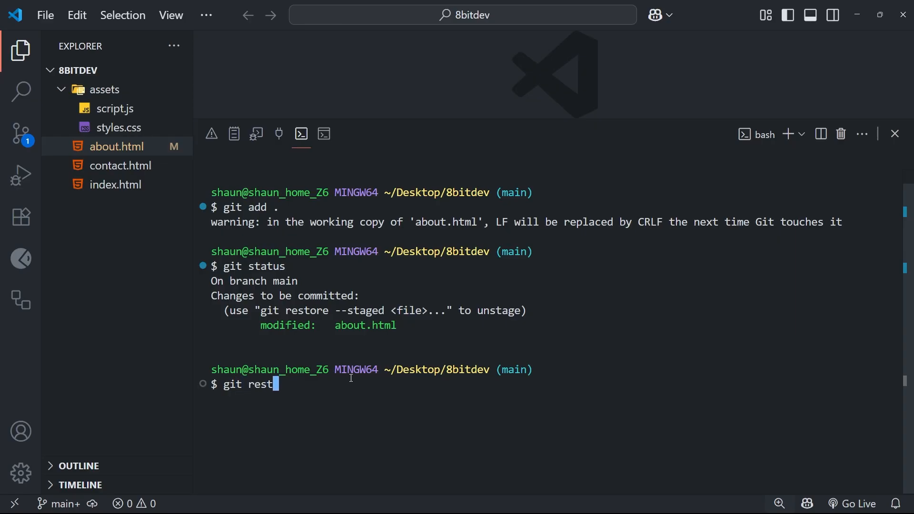
pyautogui.write('ore --s')
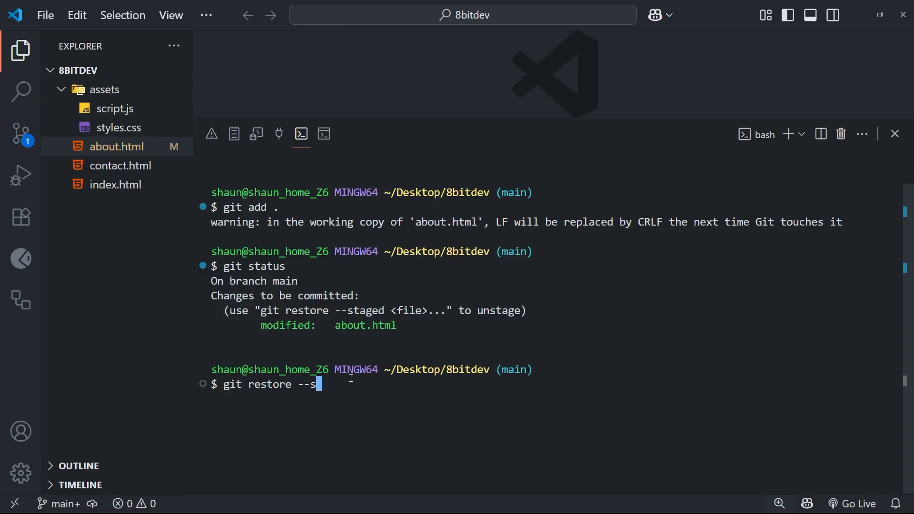
pyautogui.write('taged')
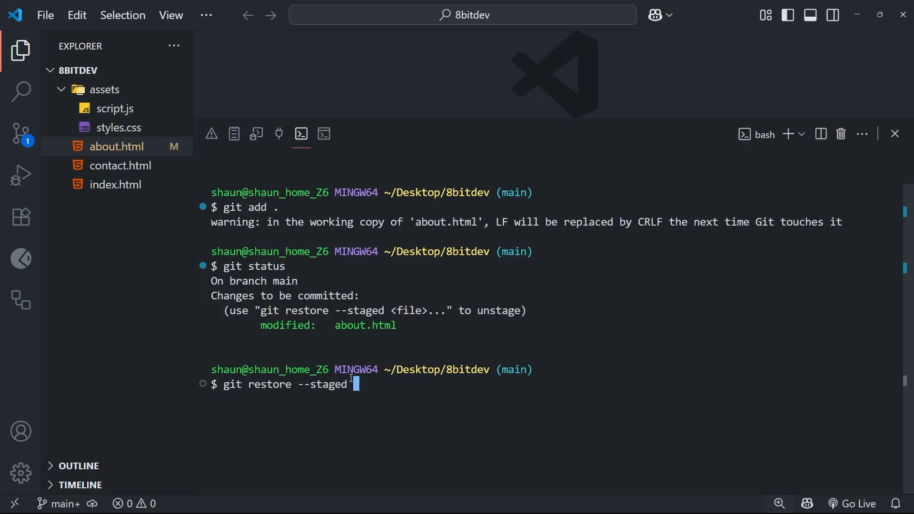
pyautogui.write('abo')
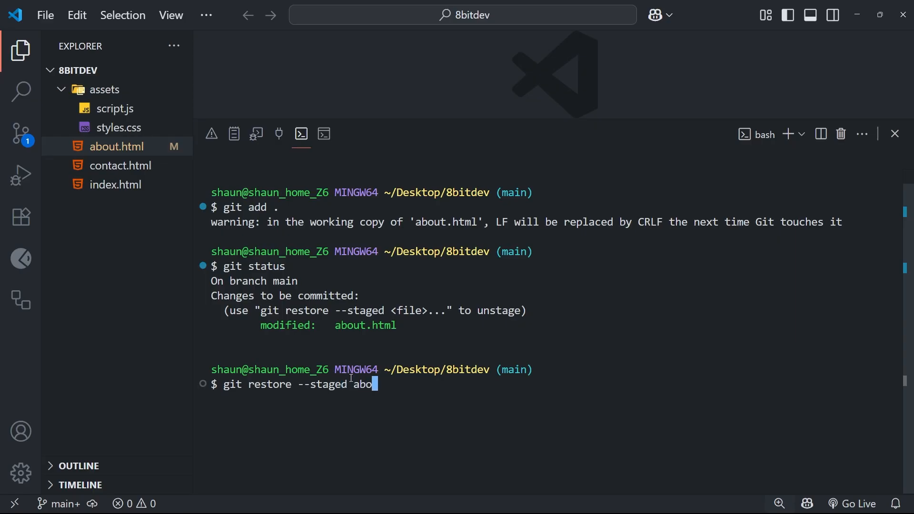
pyautogui.write('ut.html')
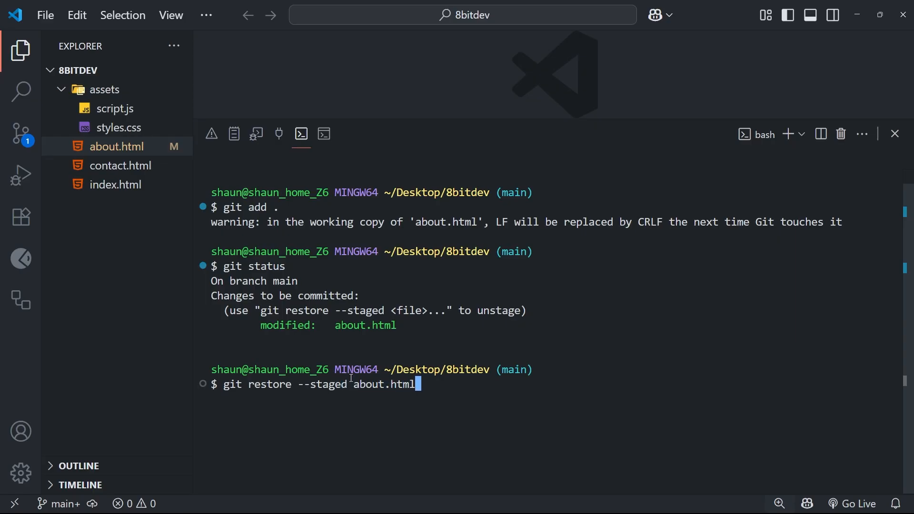
pyautogui.press('Return')
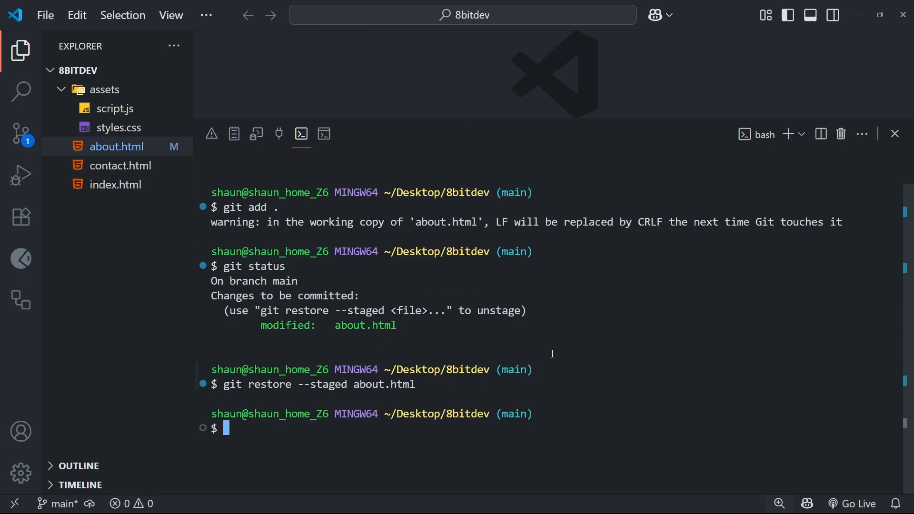
# - Confirm git status shows about.html modified but unstaged, then clear the terminal
pyautogui.write('git sta')
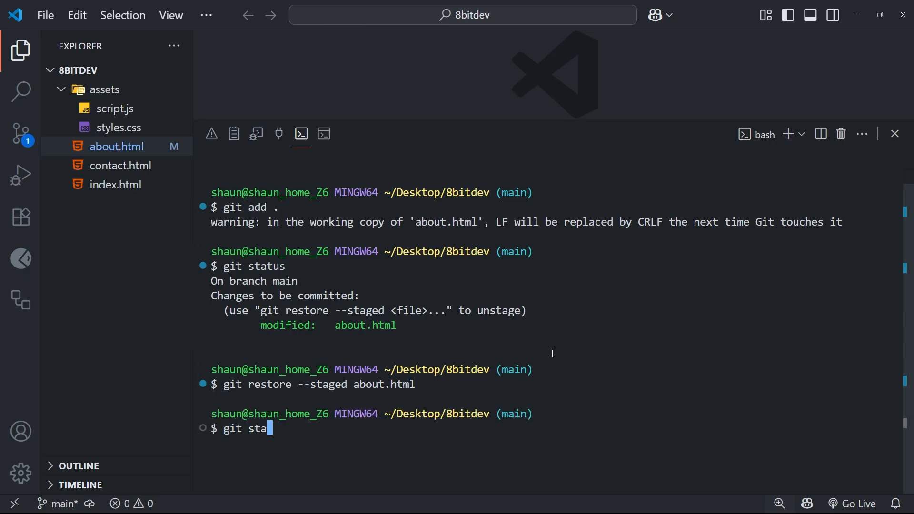
pyautogui.write('tus')
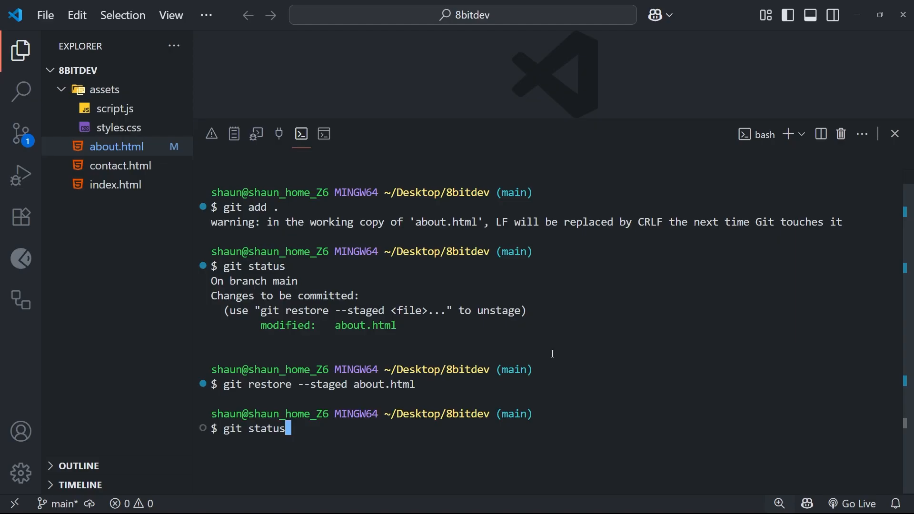
pyautogui.press('Return')
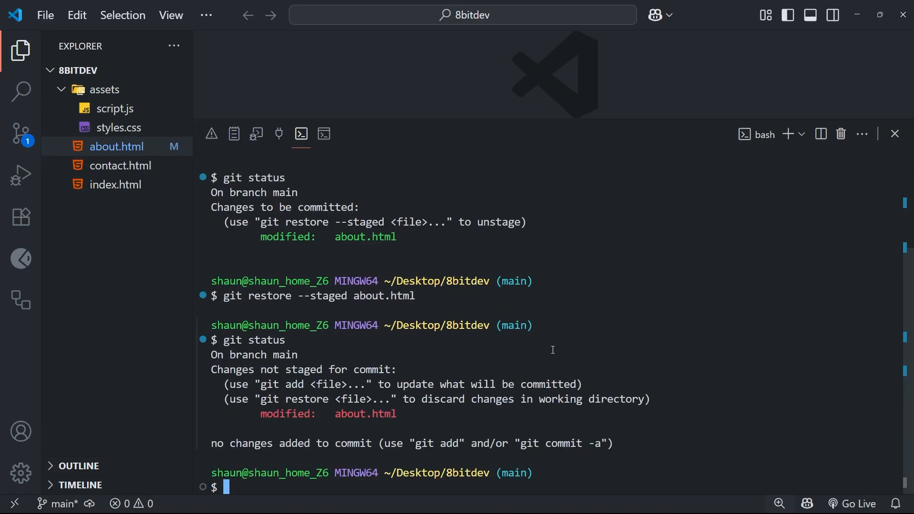
pyautogui.doubleClick(327, 413)
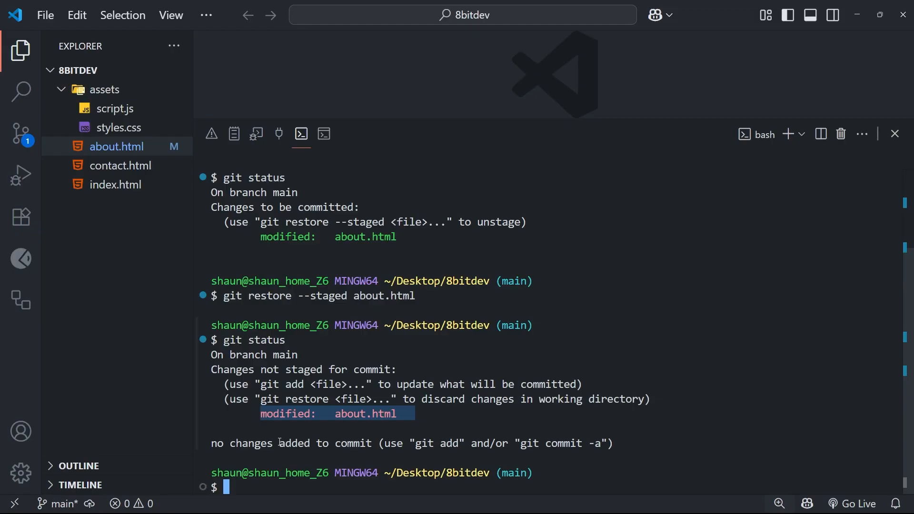
pyautogui.write('clear')
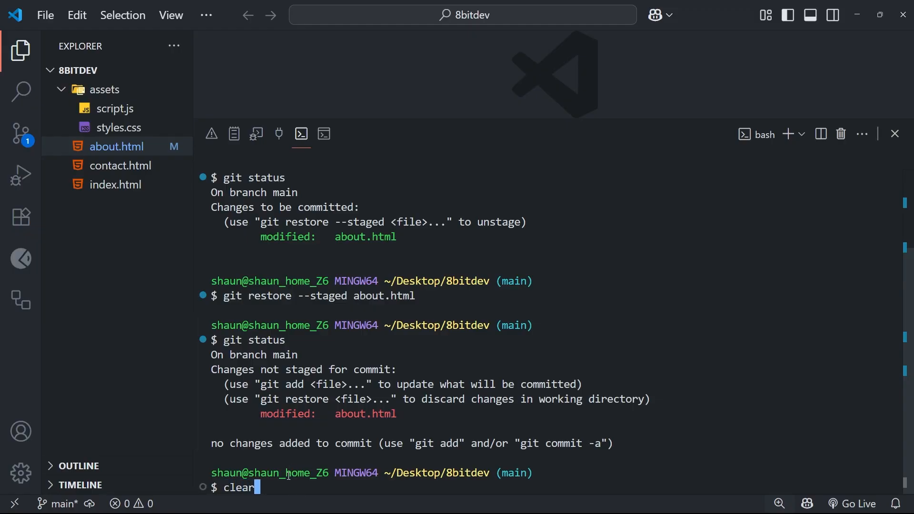
pyautogui.press('Return')
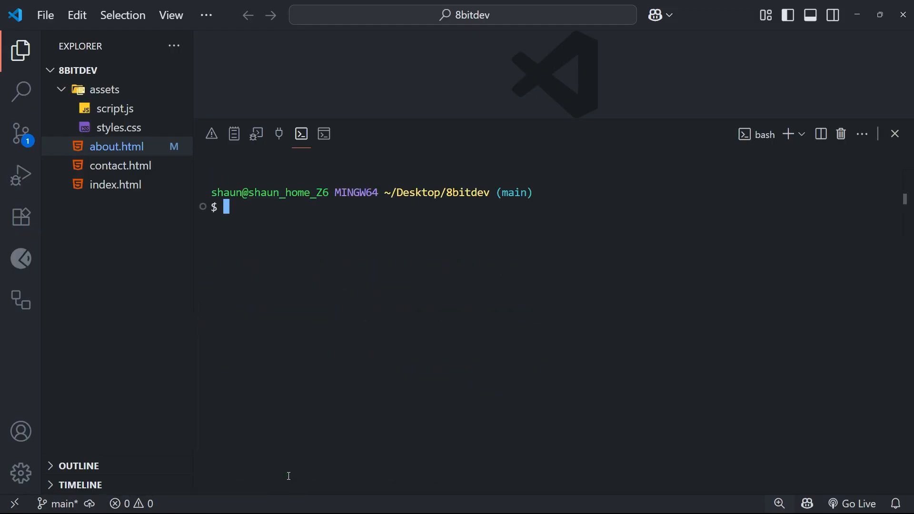
pyautogui.moveTo(132, 153)
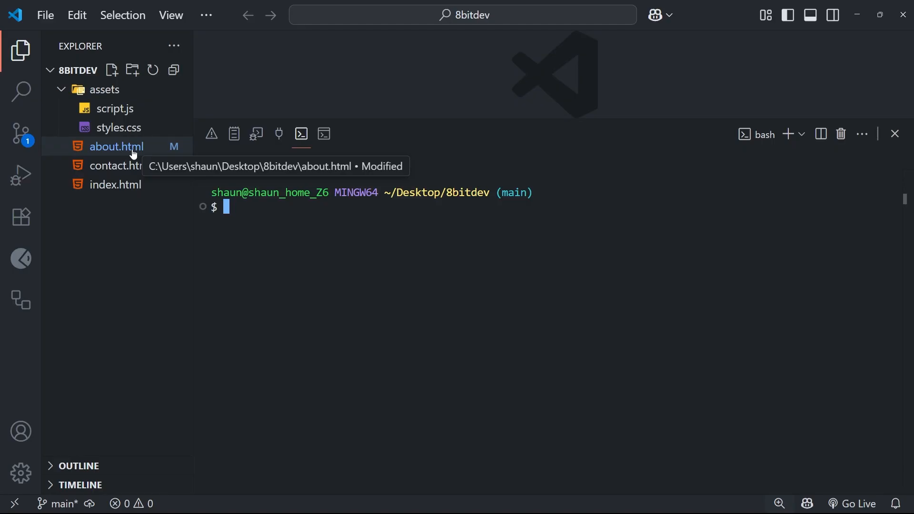
pyautogui.moveTo(241, 304)
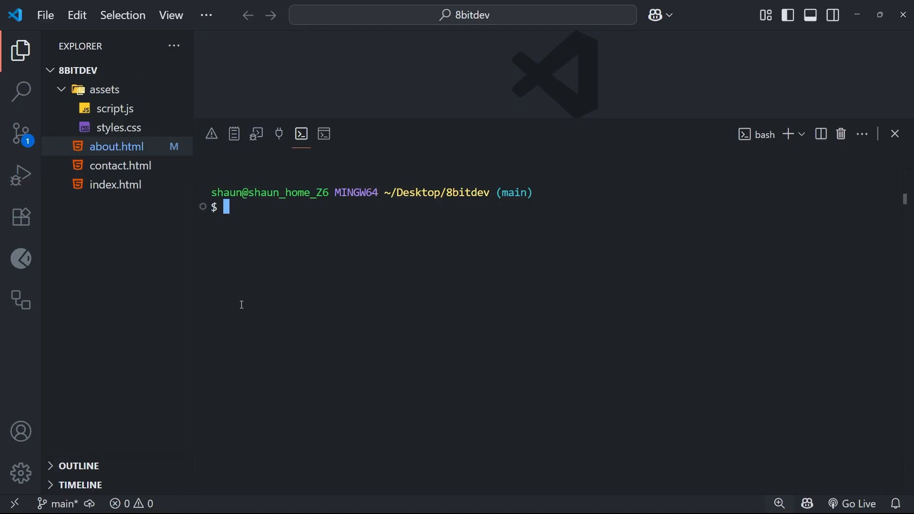
# - Discard the about.html title edit with git restore about.html
pyautogui.click(116, 146)
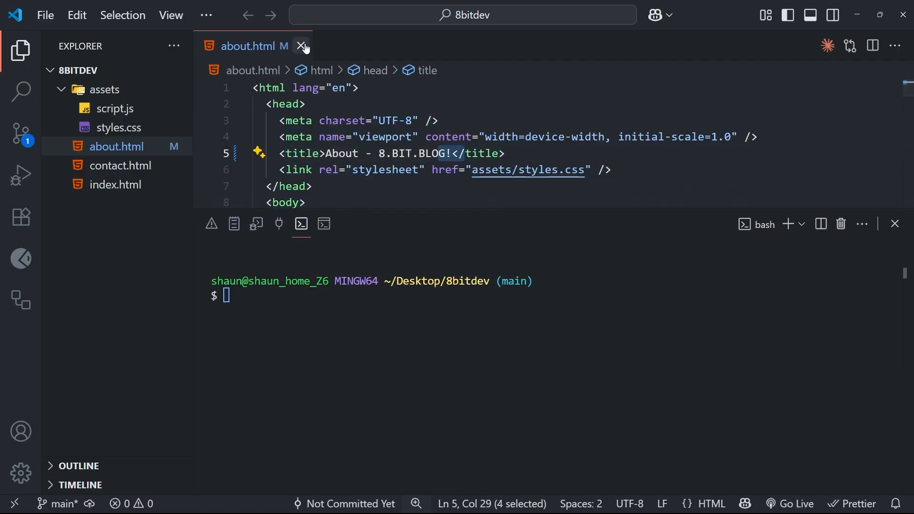
pyautogui.click(302, 47)
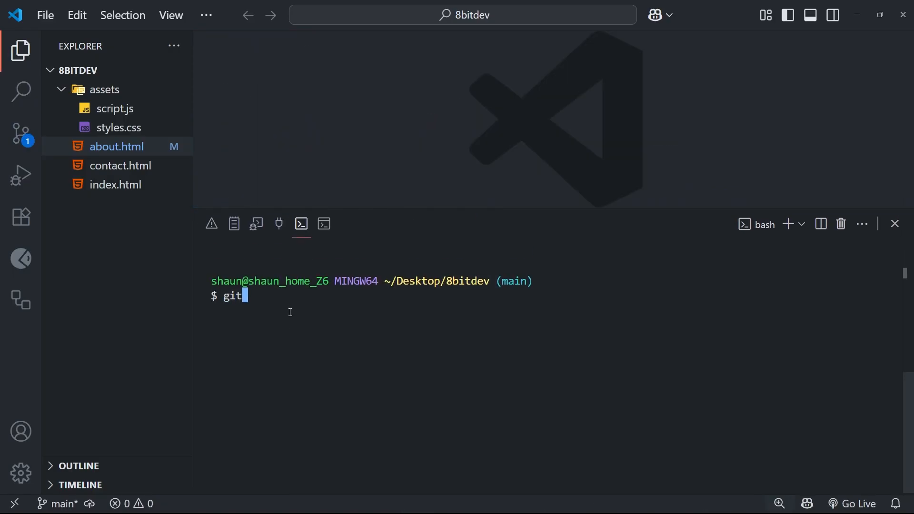
pyautogui.write('restore')
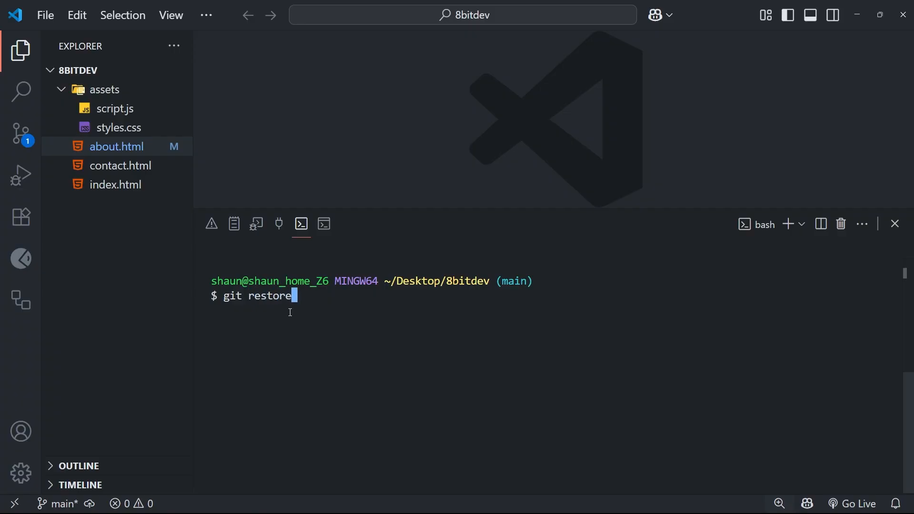
pyautogui.write('ab')
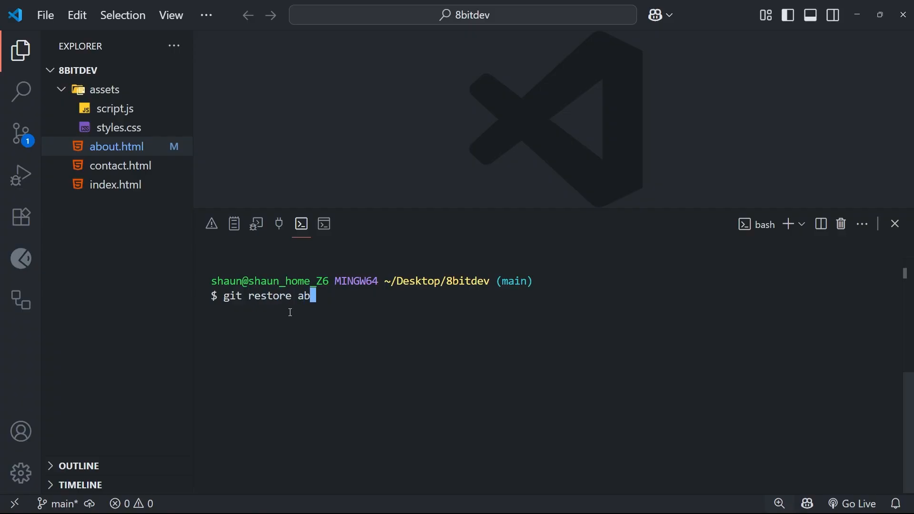
pyautogui.write('out.html')
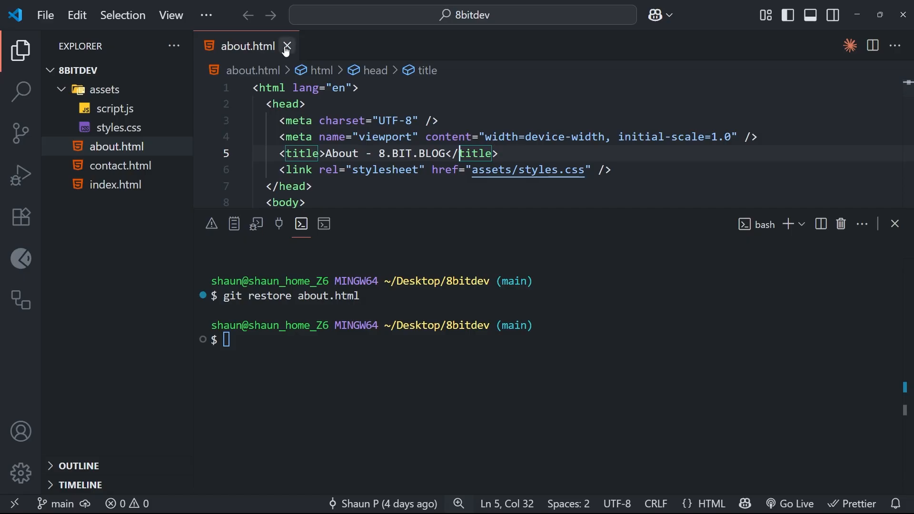
# - Run git status to verify a clean working tree, then clear the terminal
pyautogui.click(286, 46)
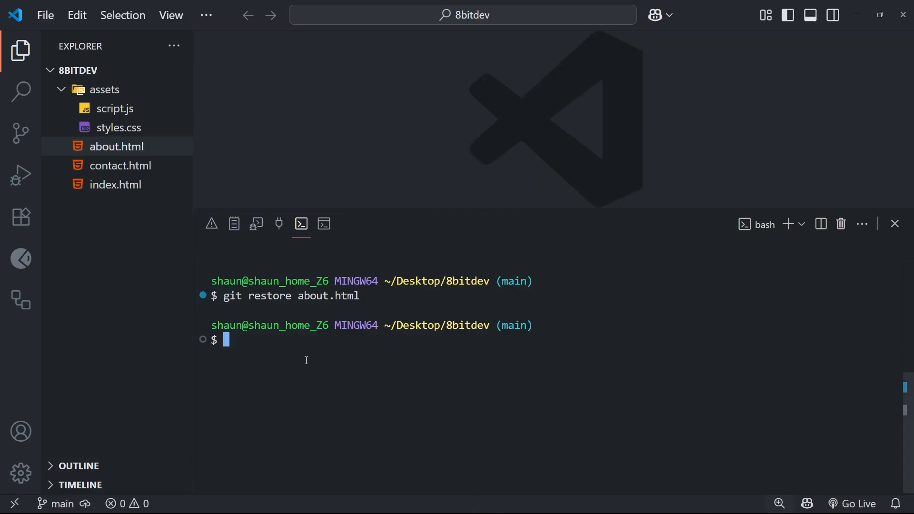
pyautogui.write('git status')
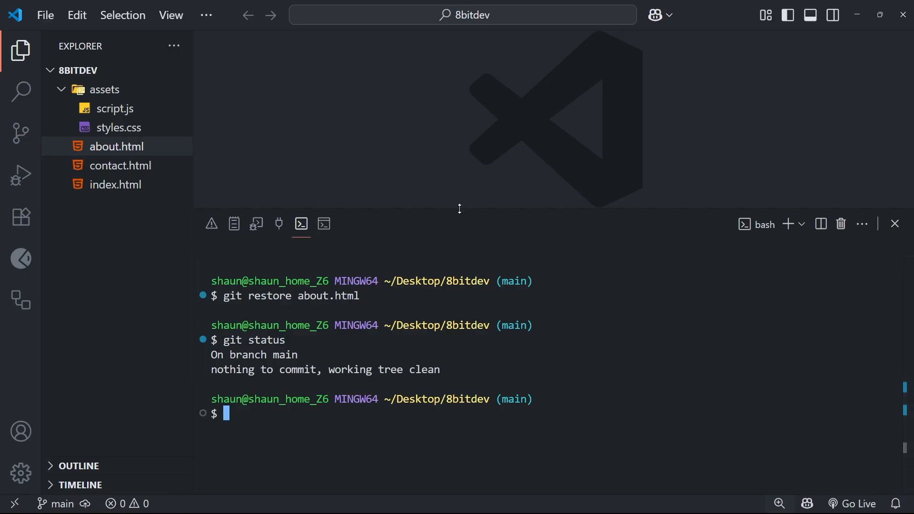
pyautogui.write('clear')
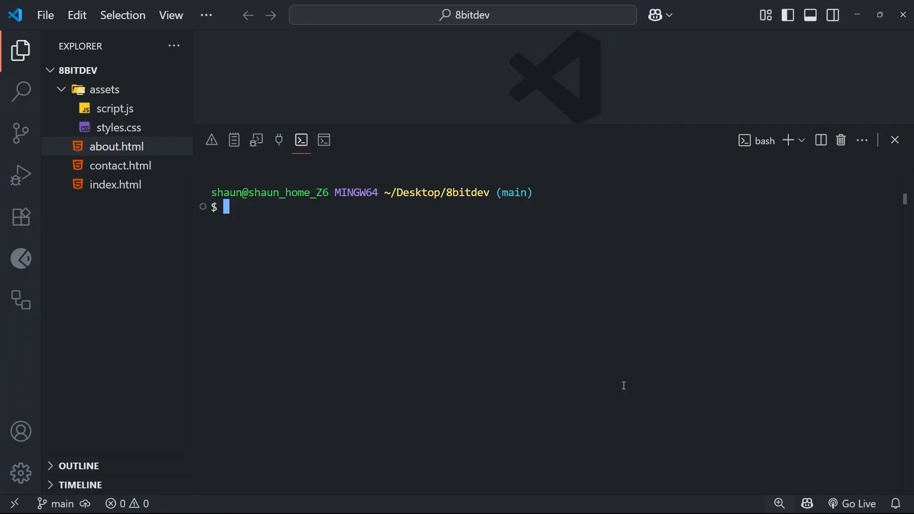
pyautogui.moveTo(755, 220)
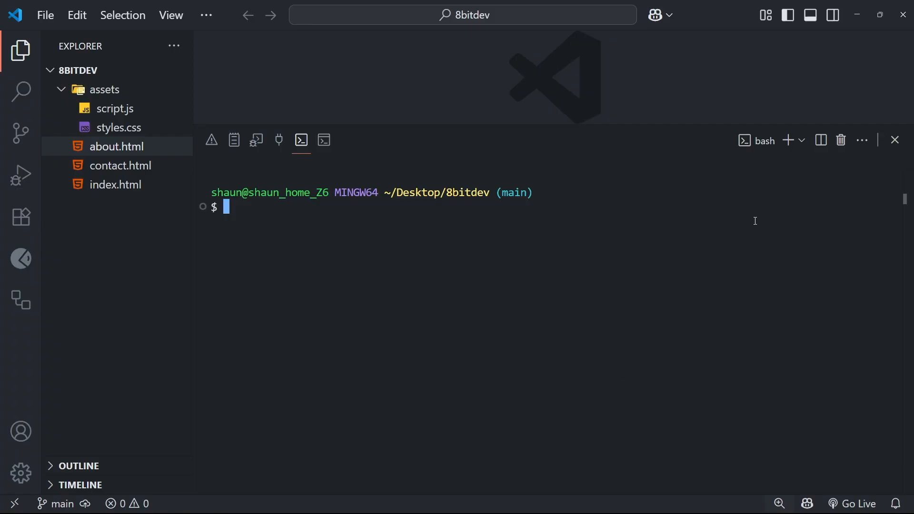
pyautogui.moveTo(118, 214)
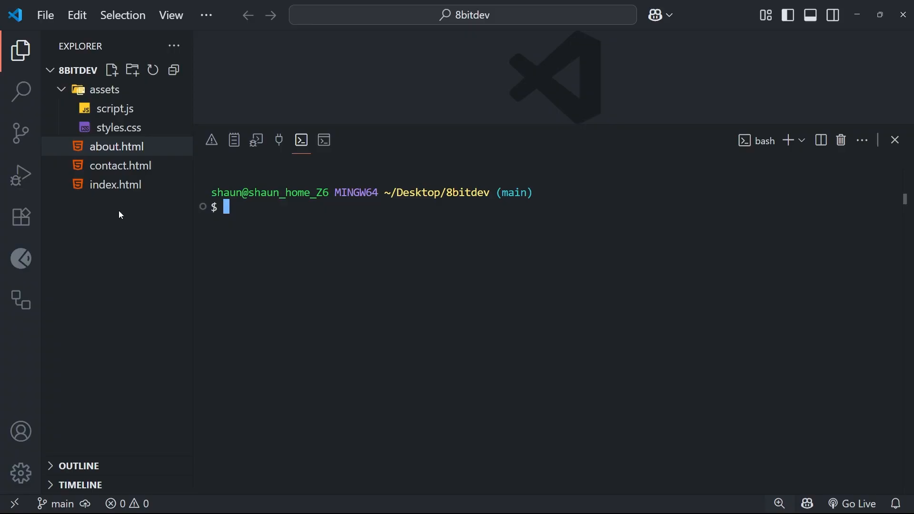
pyautogui.moveTo(107, 246)
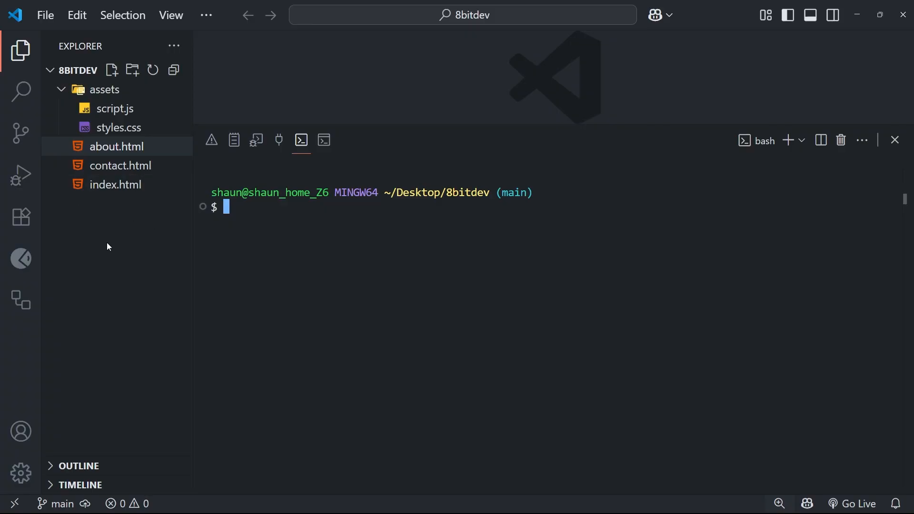
pyautogui.moveTo(111, 238)
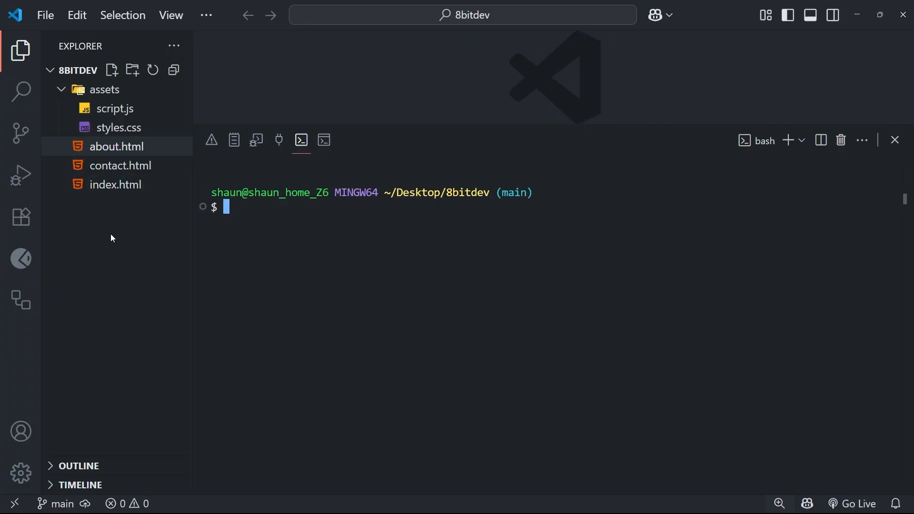
pyautogui.moveTo(177, 239)
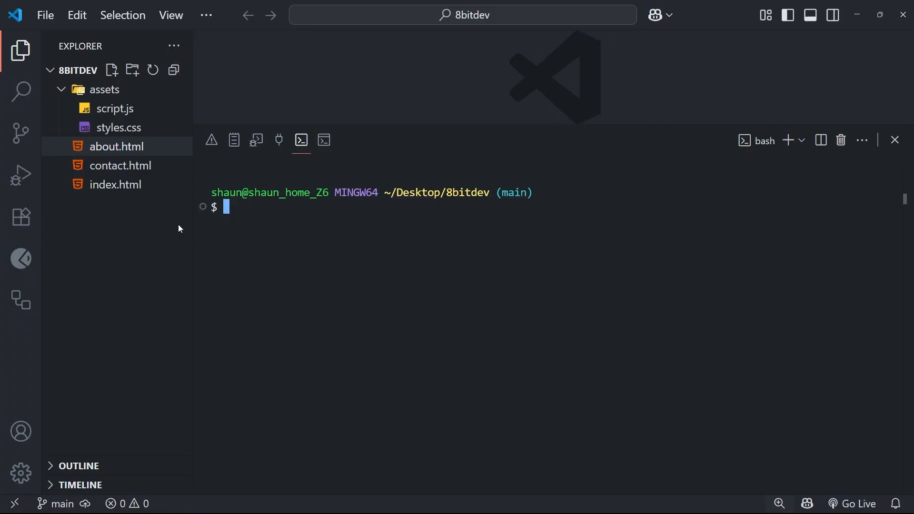
pyautogui.moveTo(299, 247)
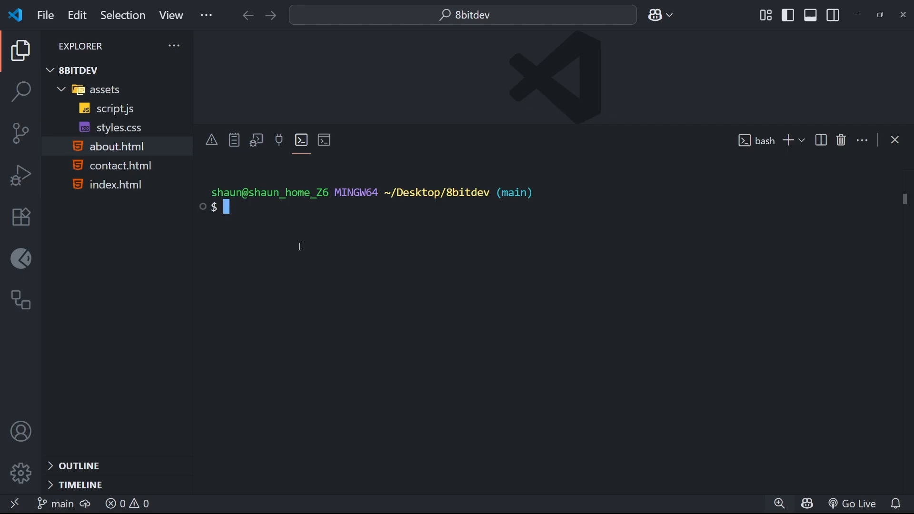
pyautogui.moveTo(301, 251)
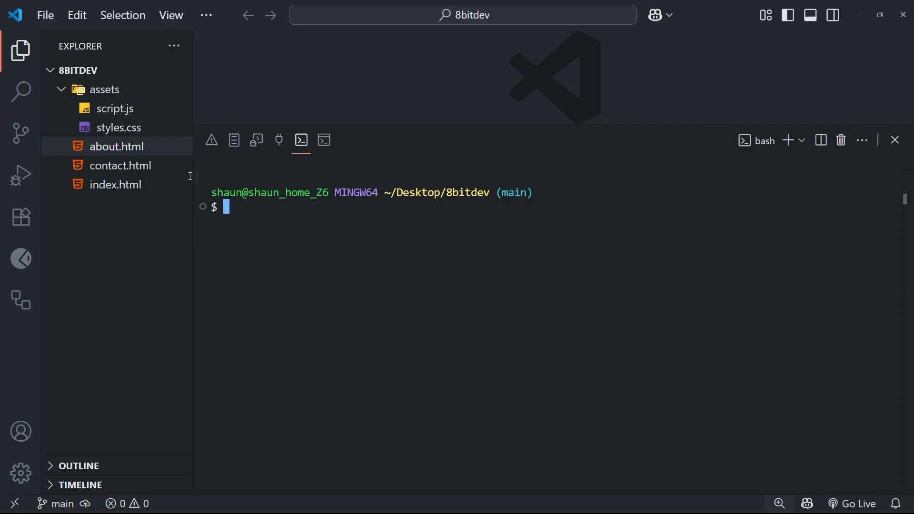
pyautogui.click(120, 166)
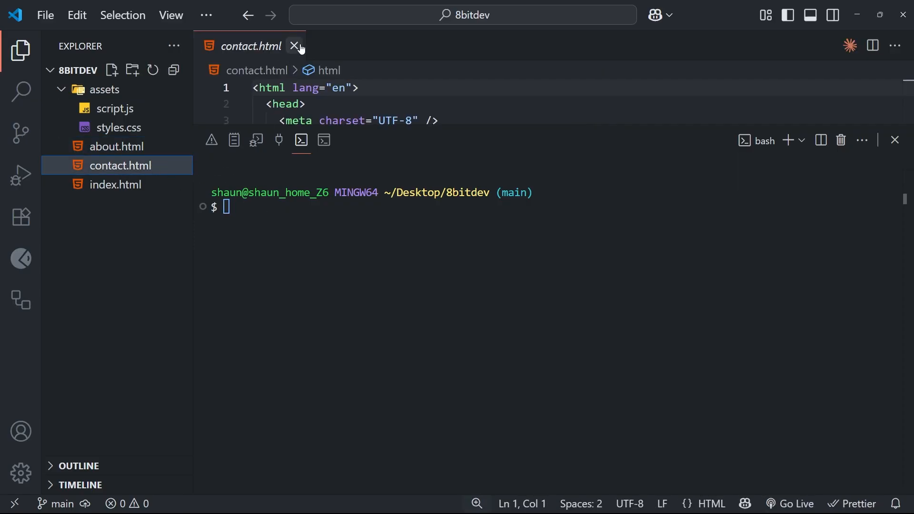
pyautogui.click(295, 46)
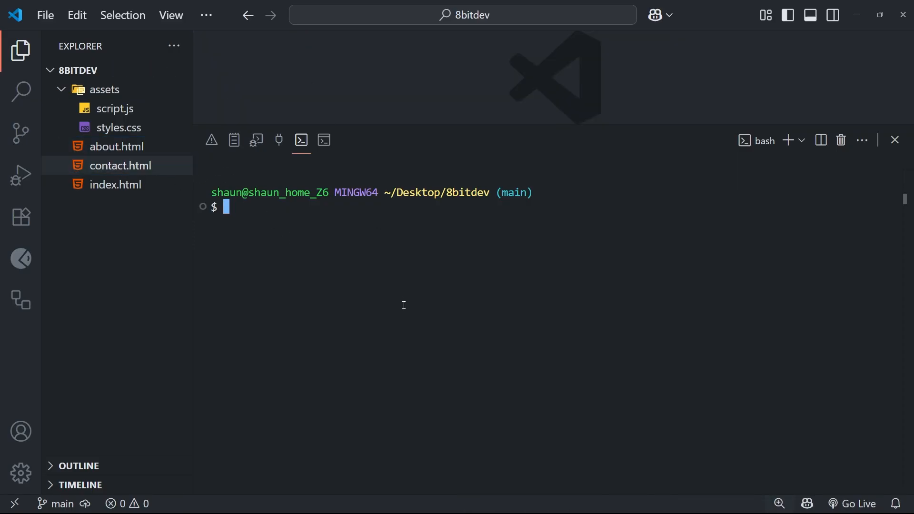
pyautogui.moveTo(120, 85)
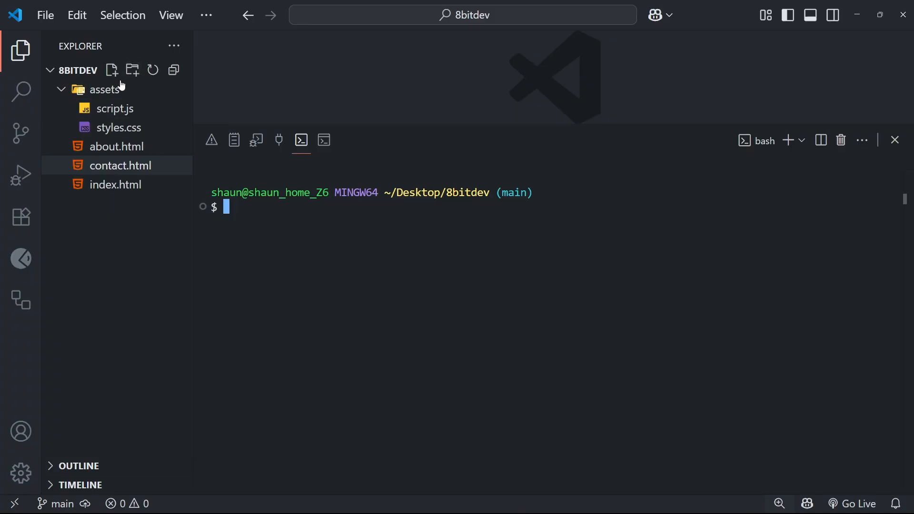
pyautogui.moveTo(106, 231)
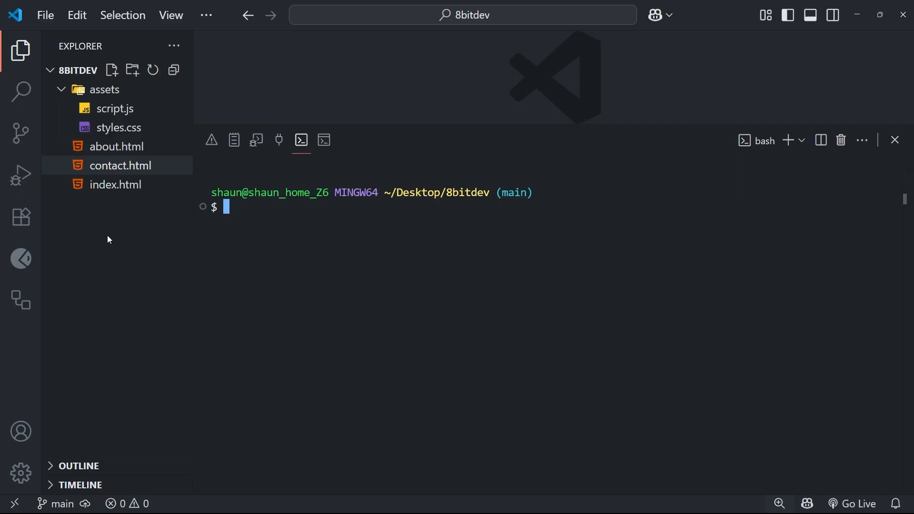
pyautogui.moveTo(145, 231)
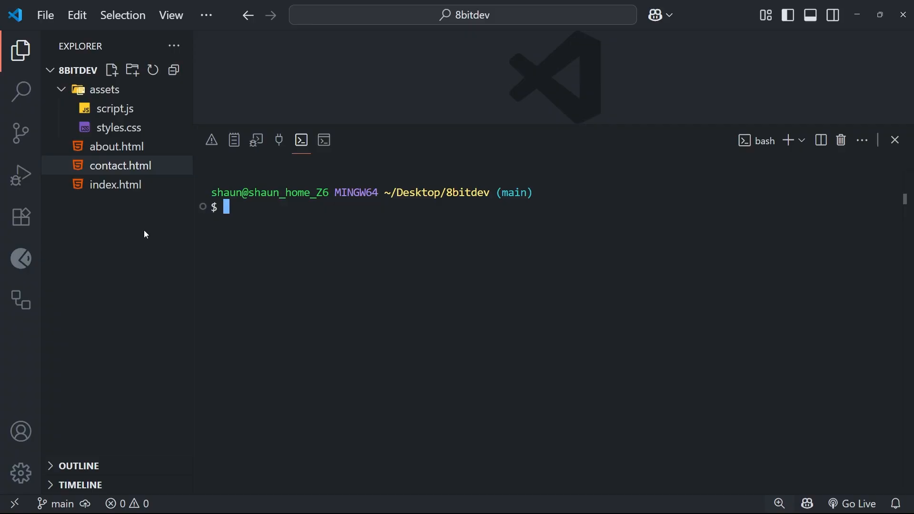
pyautogui.moveTo(290, 225)
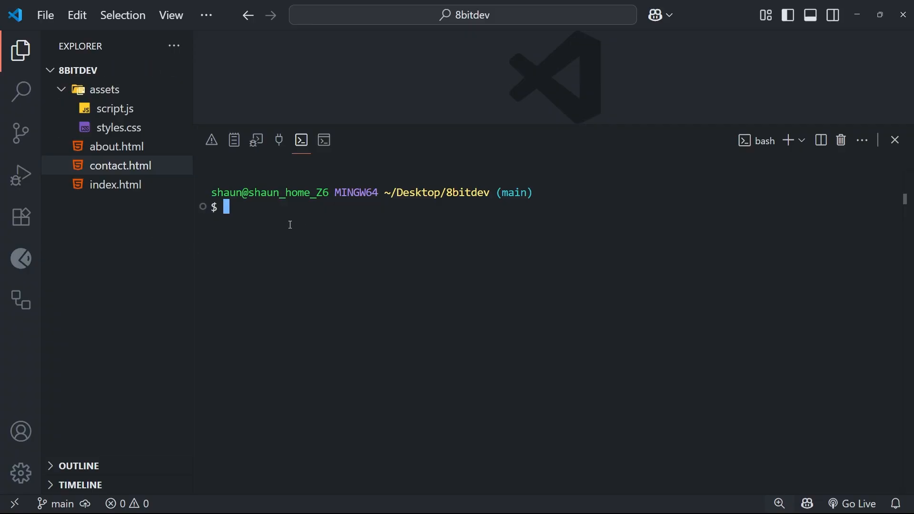
# - Remove contact.html from Git's index with git rm --cached contact.html
pyautogui.write('git rm')
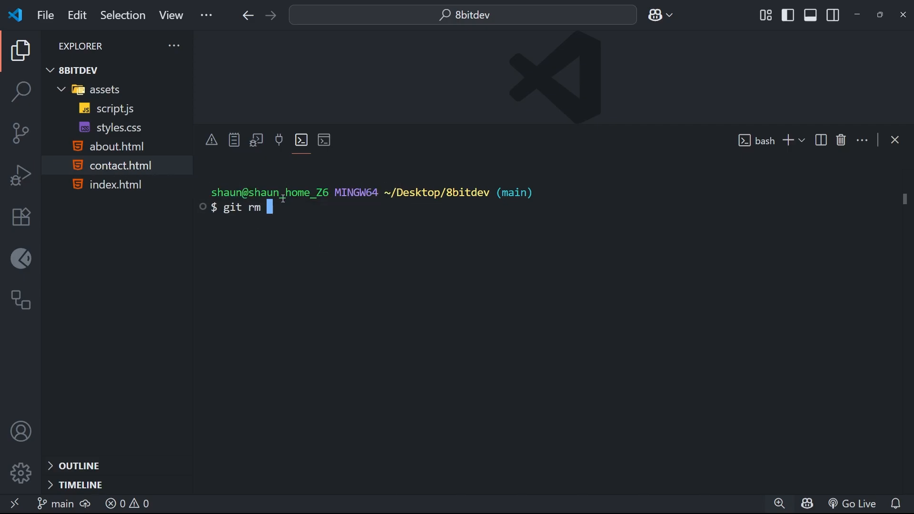
pyautogui.write('--cach')
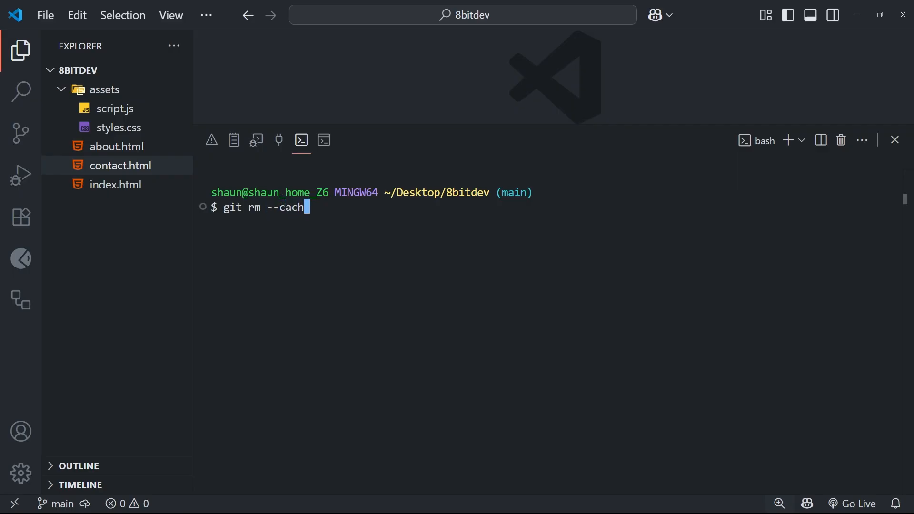
pyautogui.write('ed co')
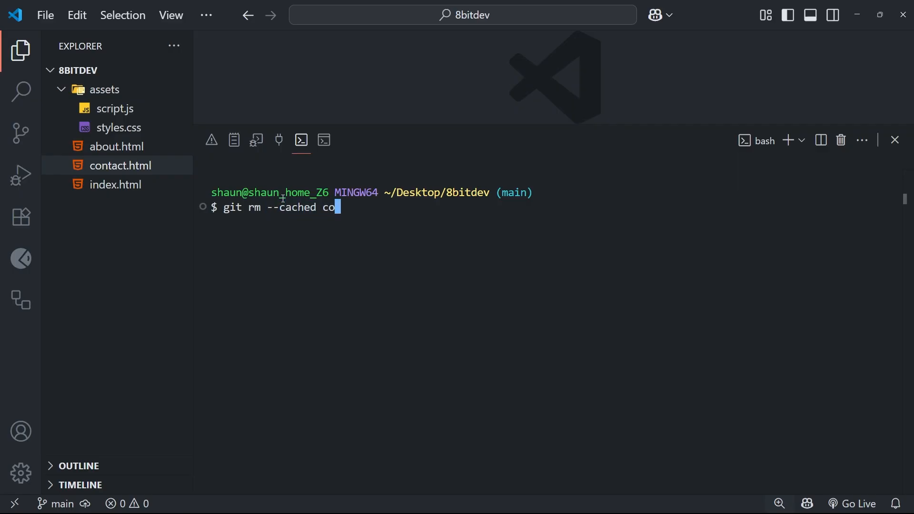
pyautogui.write('ntact.')
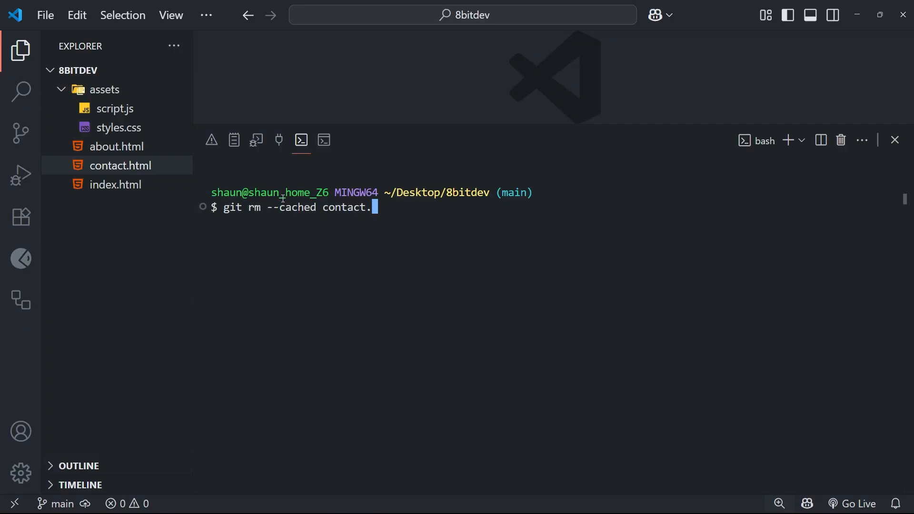
pyautogui.write('html')
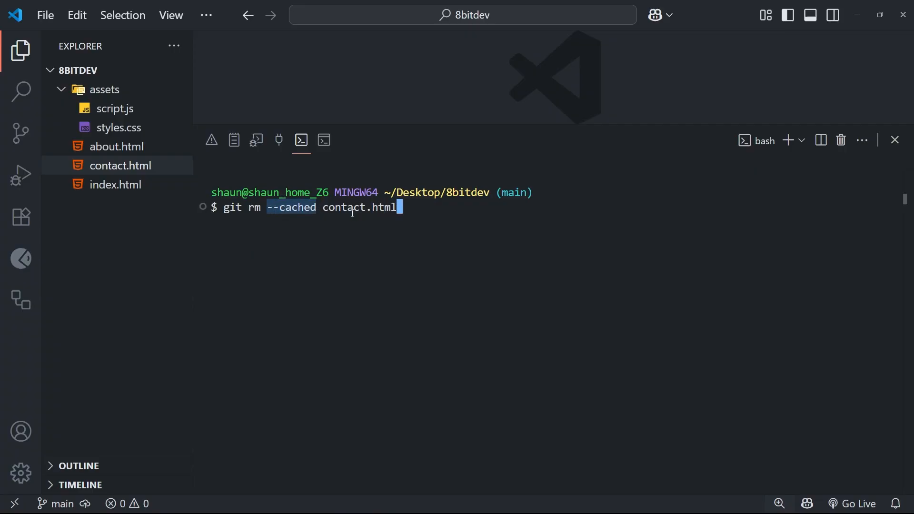
pyautogui.moveTo(444, 205)
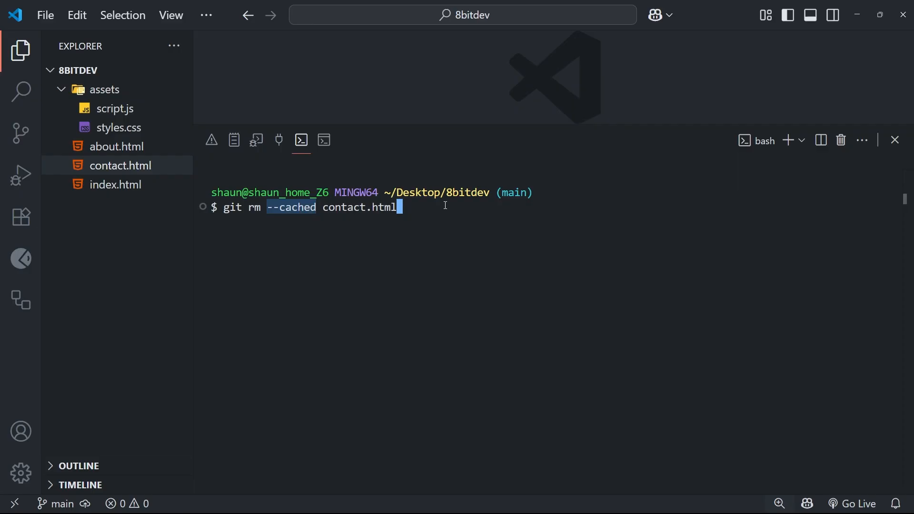
pyautogui.press('Return')
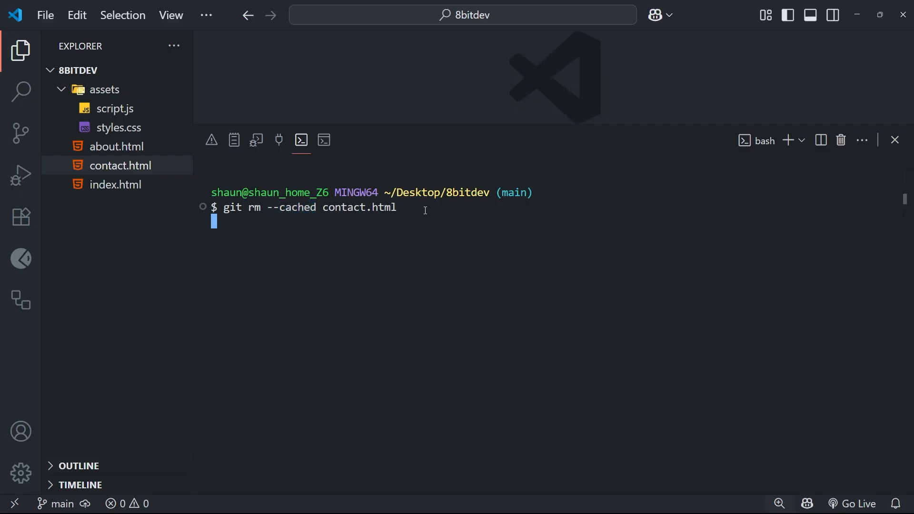
pyautogui.press('Return')
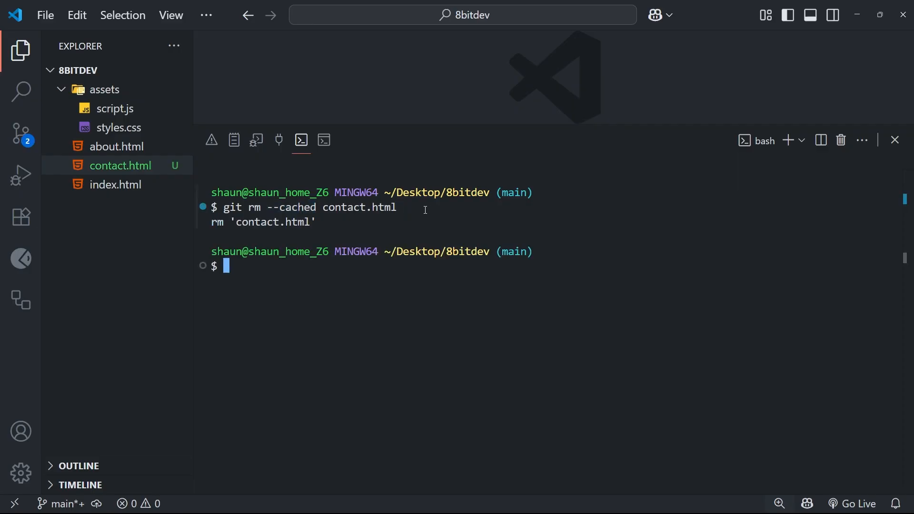
pyautogui.moveTo(231, 279)
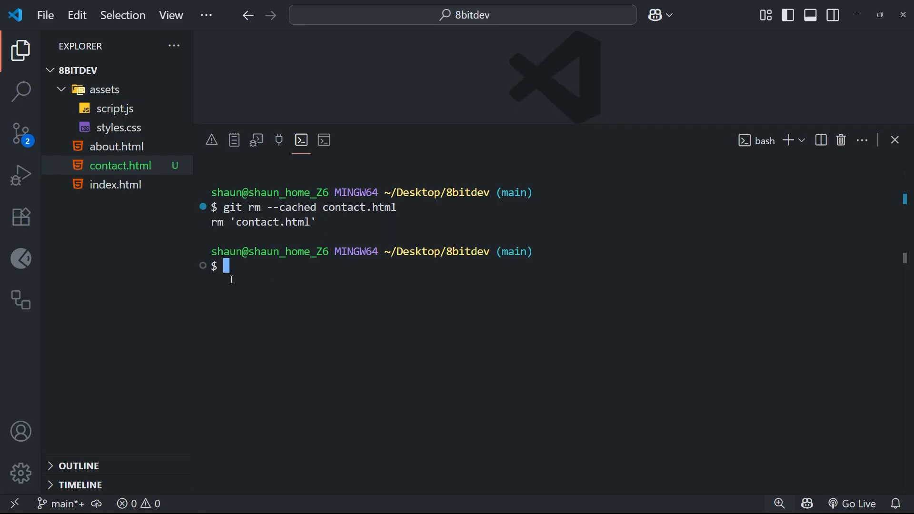
pyautogui.moveTo(121, 166)
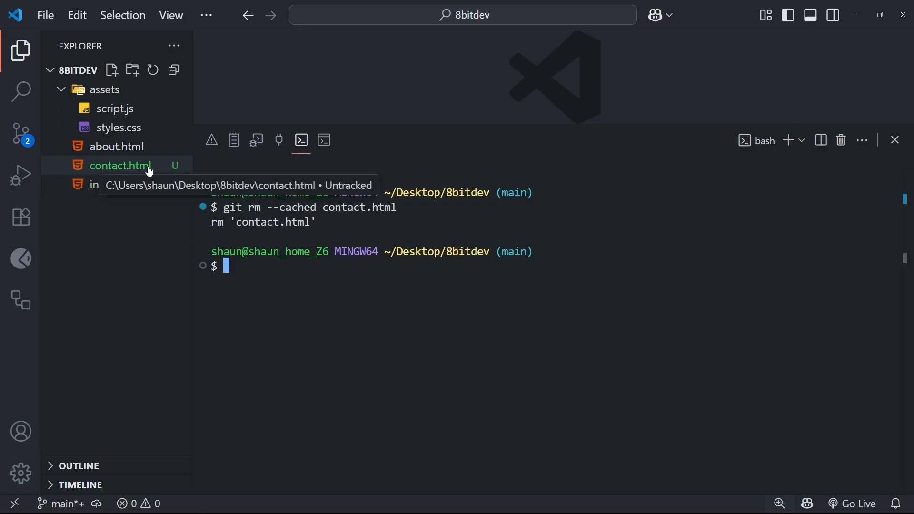